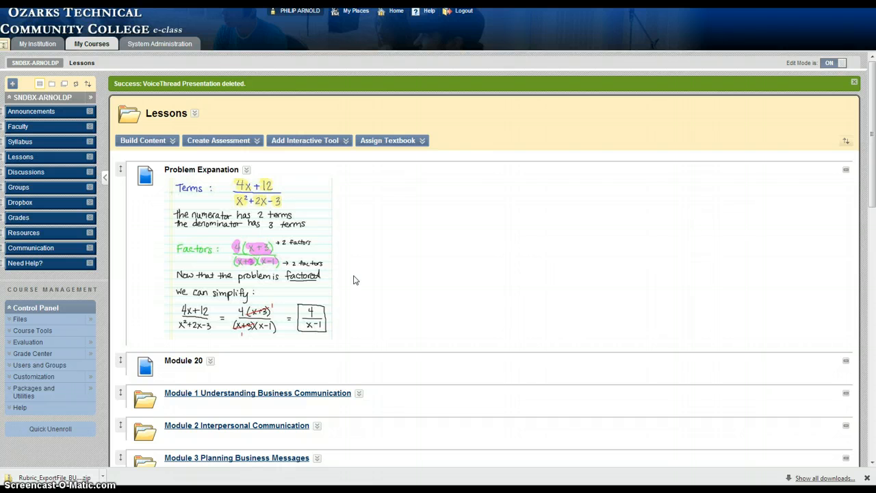
{"action": "mouse_move", "coordinate": [84, 312]}
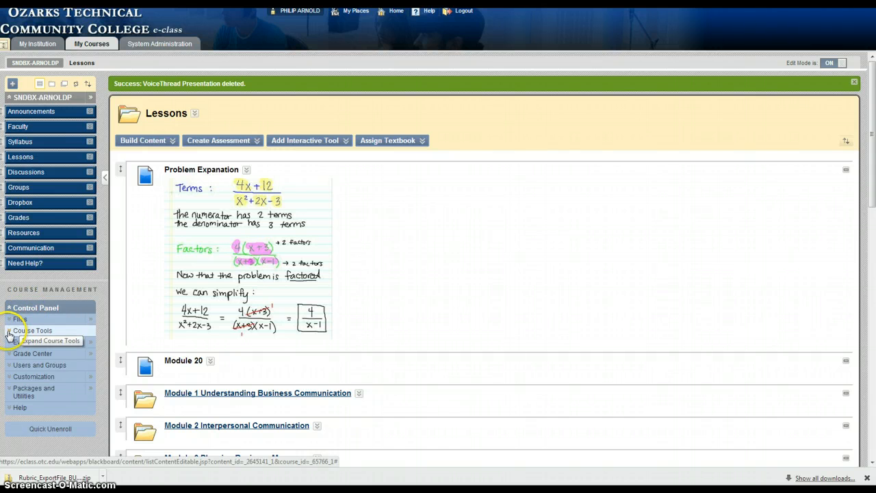
Expand Course Tools in the Control Panel and open the Rubrics page.
{"action": "left_click", "coordinate": [32, 330]}
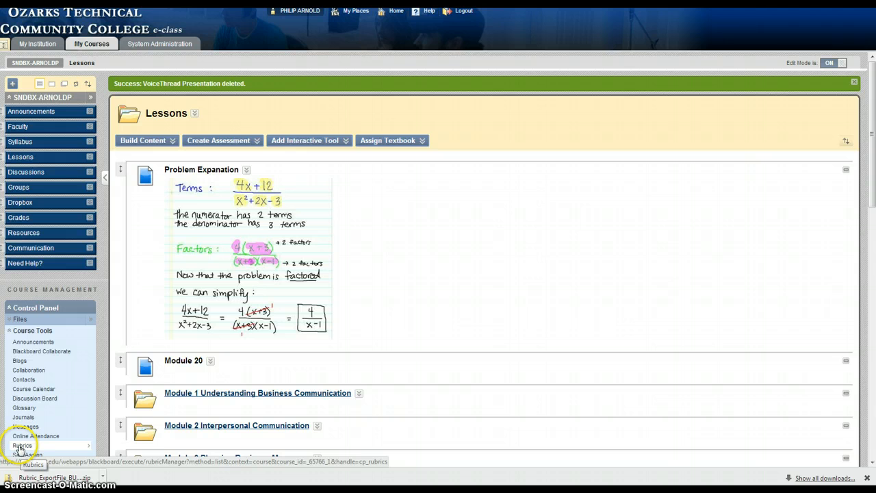
{"action": "left_click", "coordinate": [22, 444]}
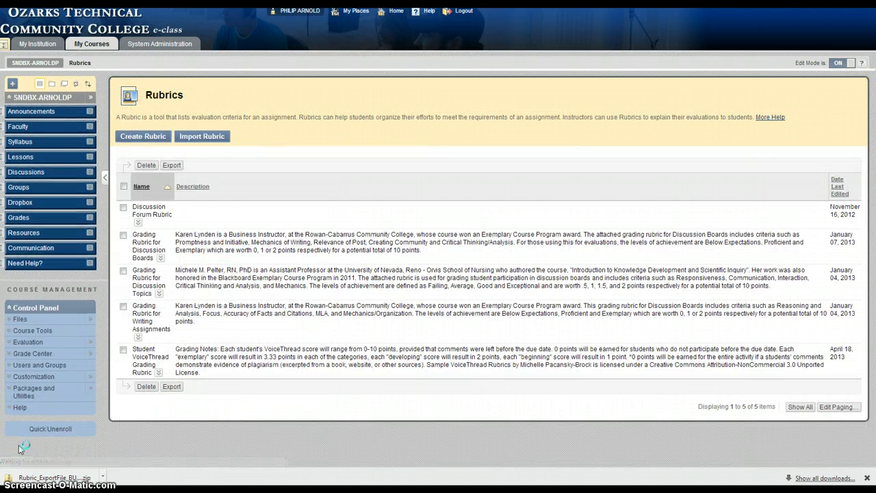
Go to the Import Rubric page from the course Rubrics list.
{"action": "left_click", "coordinate": [32, 330]}
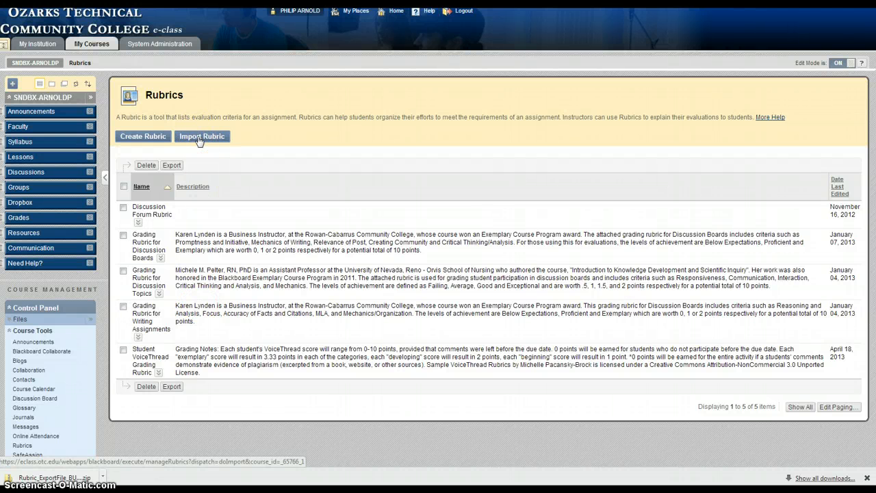
{"action": "left_click", "coordinate": [202, 136]}
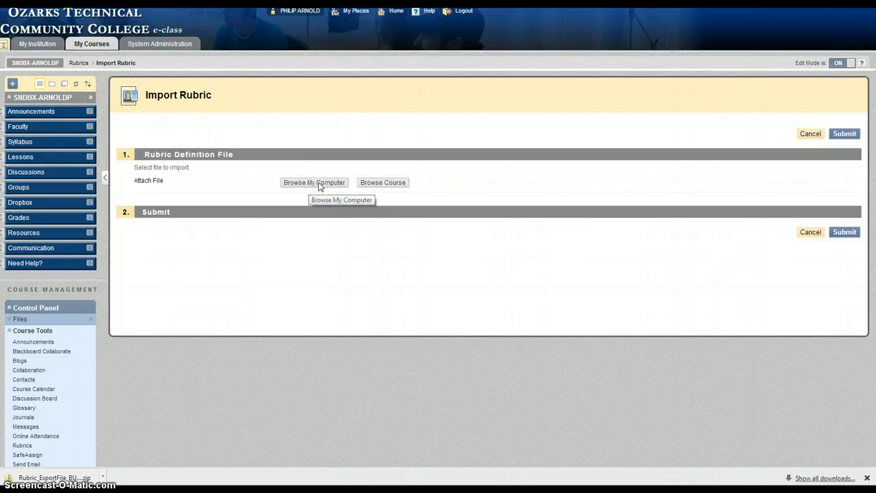
Import the Rubric_ExportFile zip from the computer, bringing the rubric list to six.
{"action": "left_click", "coordinate": [313, 182]}
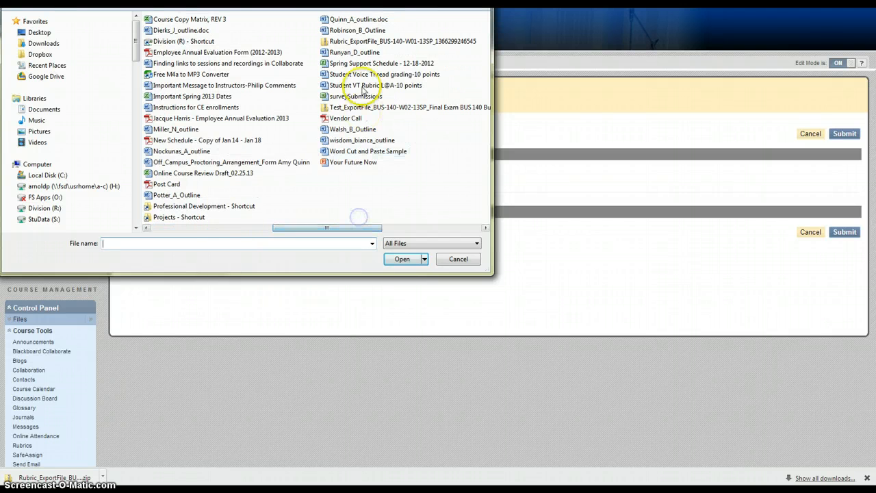
{"action": "left_click", "coordinate": [226, 41]}
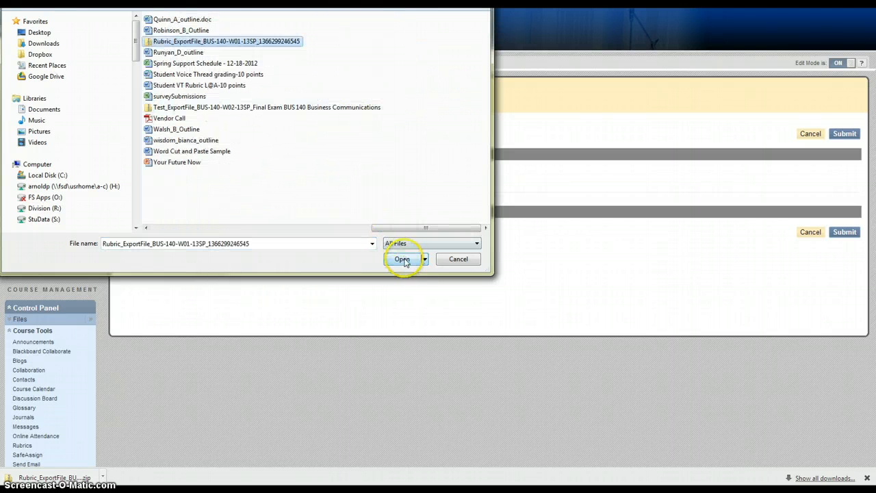
{"action": "left_click", "coordinate": [403, 259]}
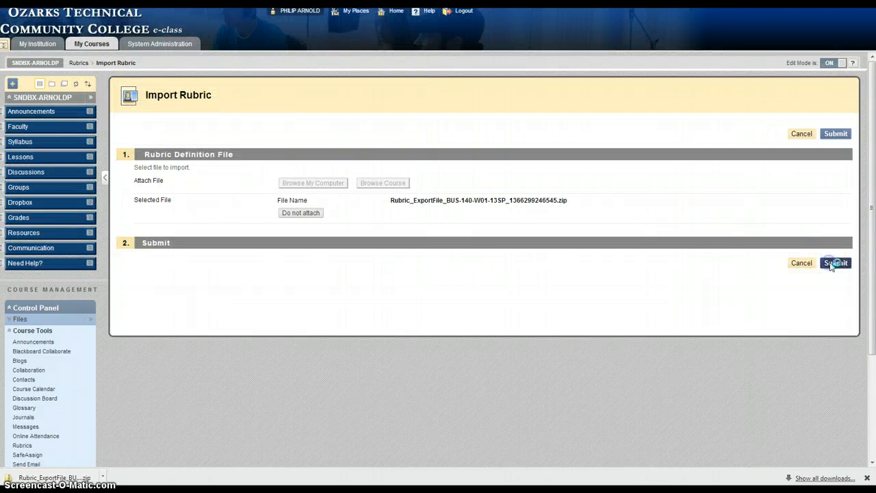
{"action": "left_click", "coordinate": [834, 263]}
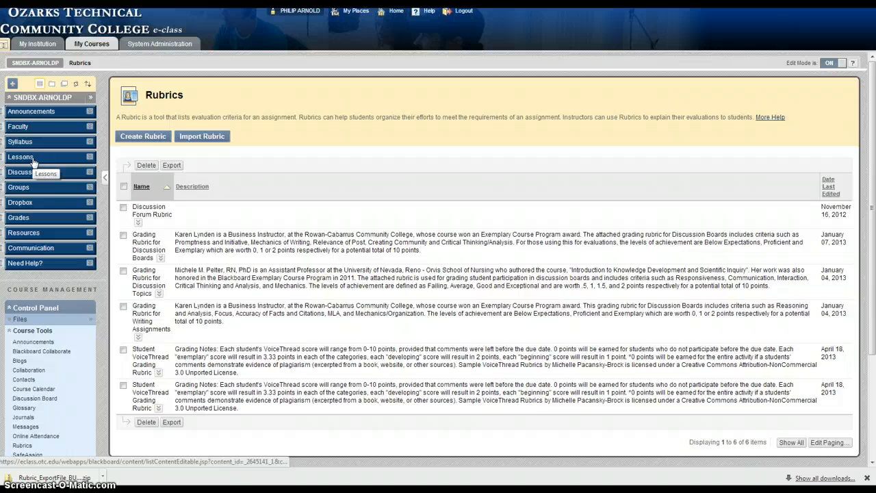
In Lessons, begin a new assignment through Create Assessment > Assignment.
{"action": "left_click", "coordinate": [21, 157]}
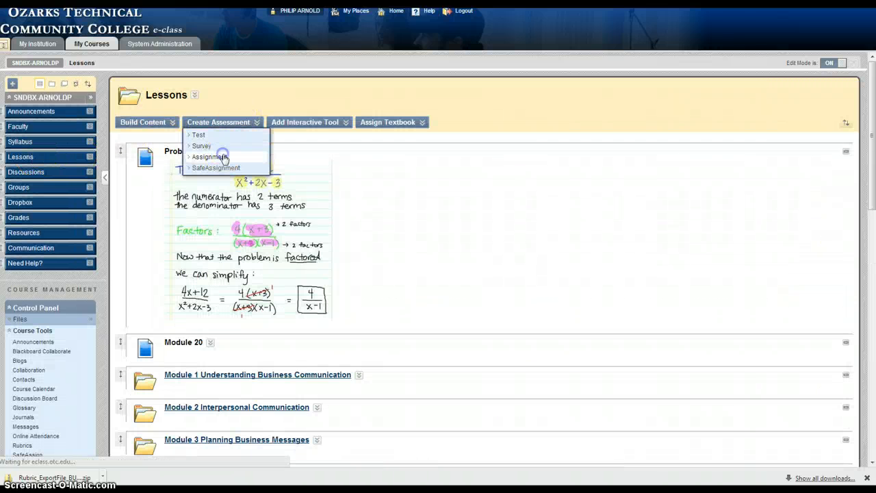
{"action": "left_click", "coordinate": [210, 156]}
{"action": "type", "text": "V"}
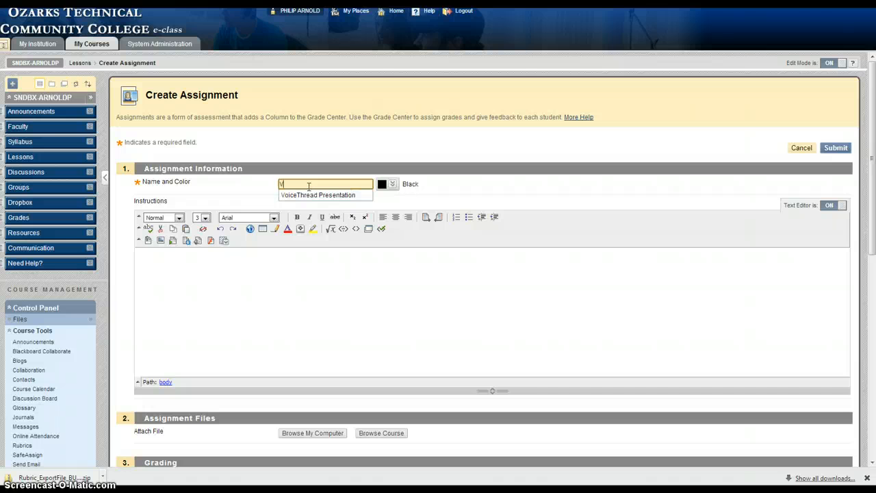
Name the assignment VoiceThread Presentation and paste instructions to submit 'Ready to be graded'.
{"action": "left_click", "coordinate": [316, 195]}
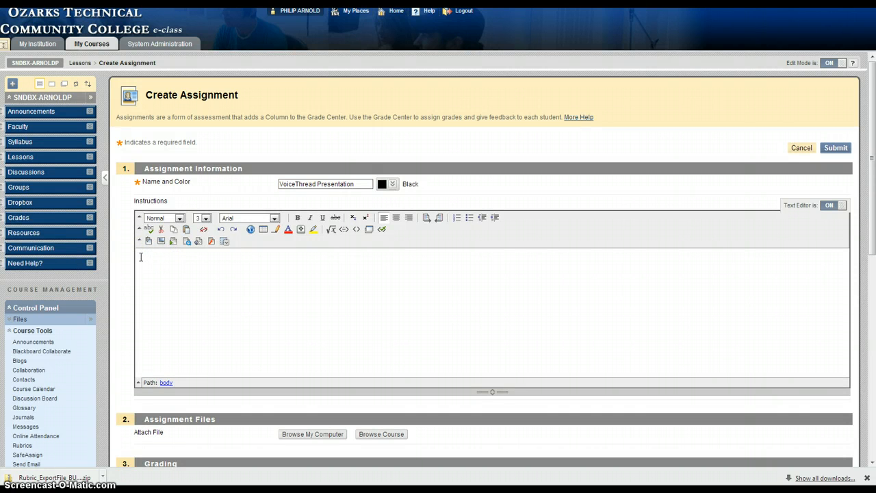
{"action": "right_click", "coordinate": [141, 257]}
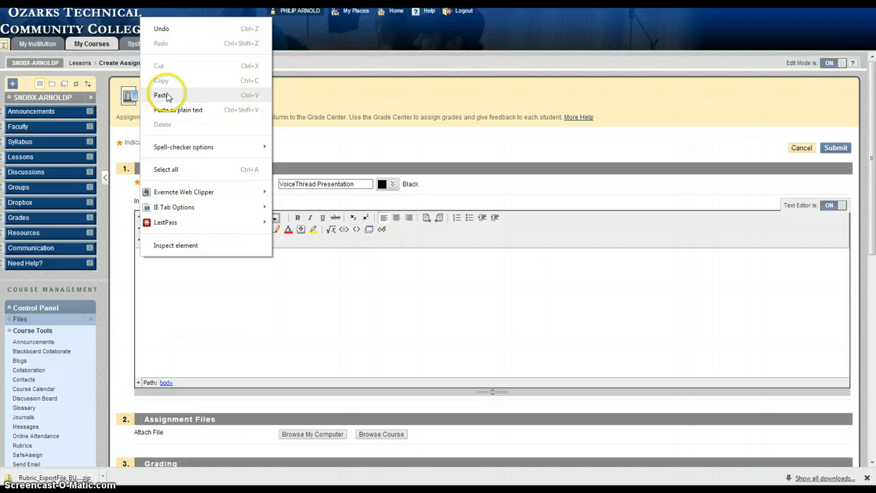
{"action": "left_click", "coordinate": [161, 94]}
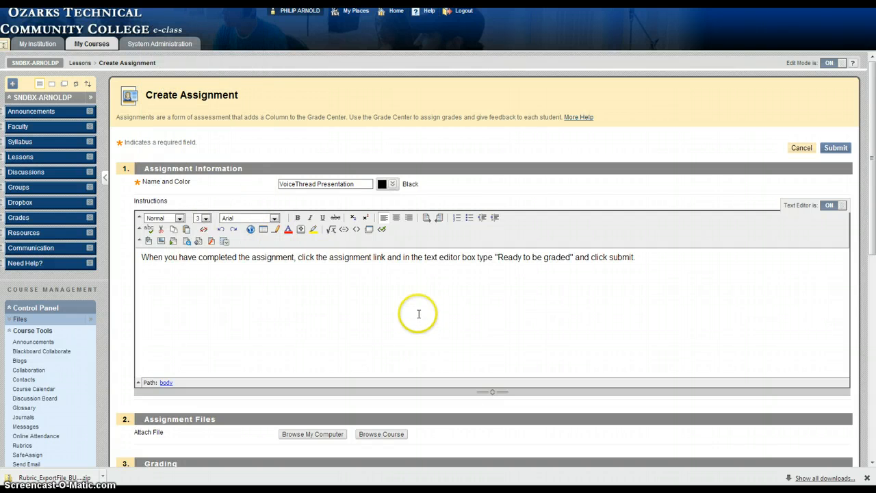
{"action": "mouse_move", "coordinate": [732, 256]}
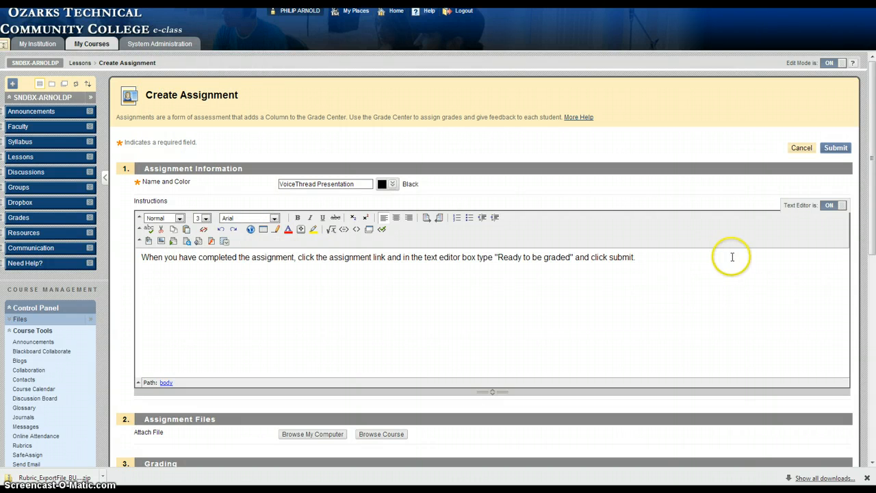
{"action": "scroll", "scroll_direction": "down", "scroll_amount": 3}
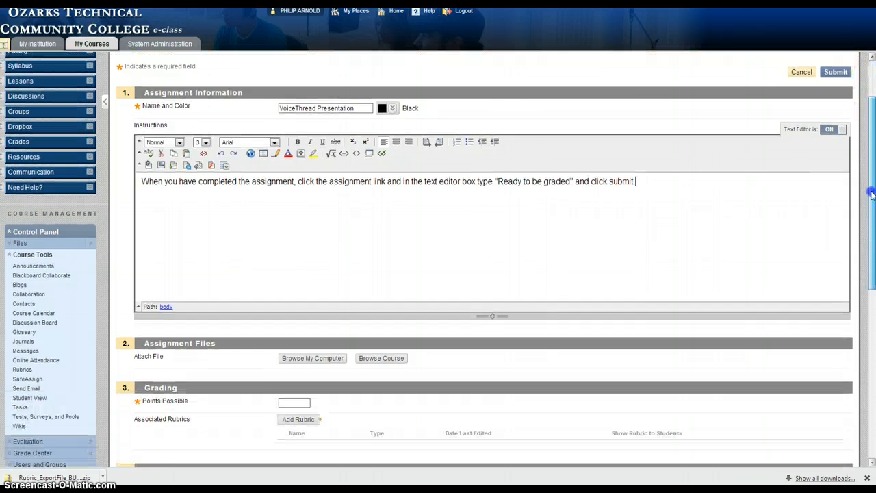
{"action": "scroll", "scroll_direction": "down", "scroll_amount": 3}
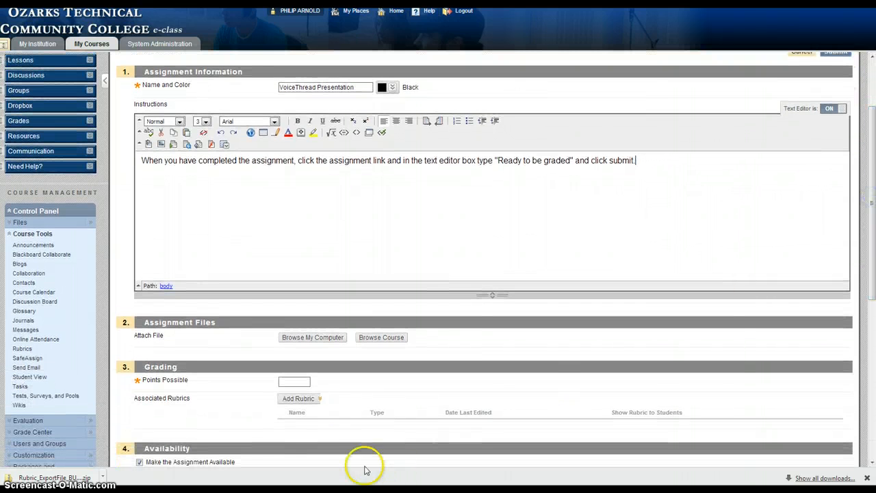
{"action": "left_click", "coordinate": [298, 398]}
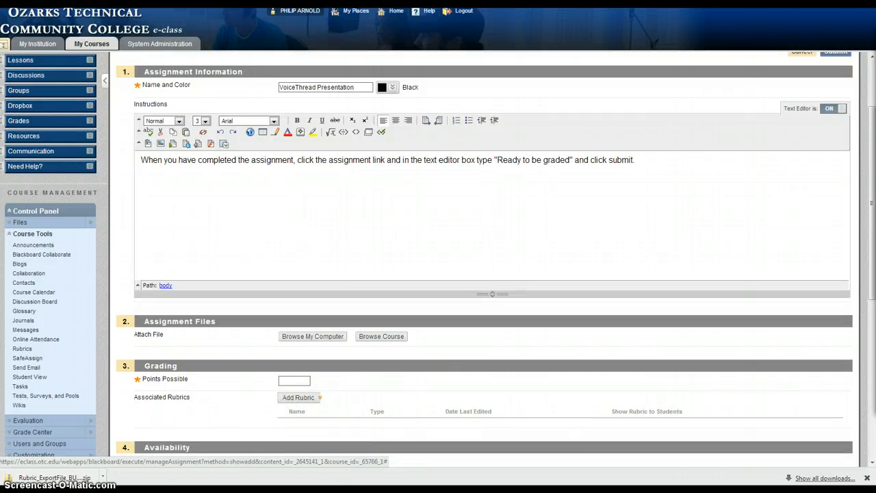
Attach the newest Student VoiceThread Grading Rubric, accepting 9.999 as Points Possible.
{"action": "left_click", "coordinate": [297, 396]}
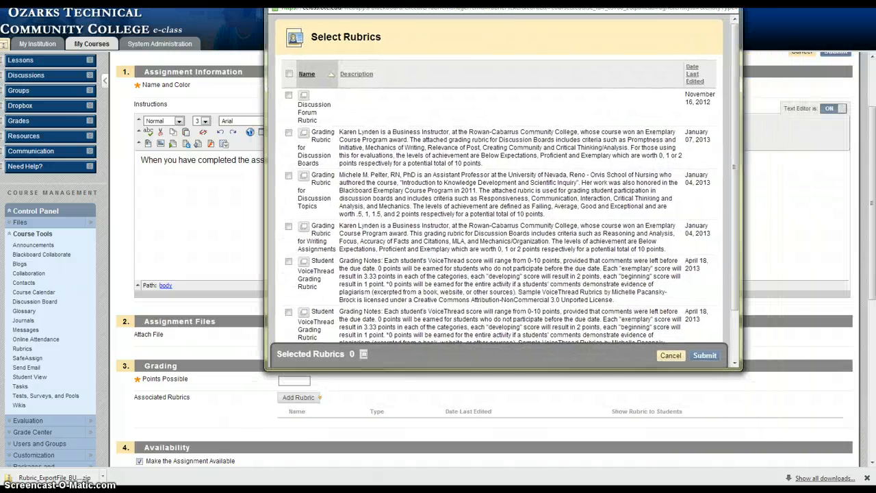
{"action": "scroll", "scroll_direction": "down", "scroll_amount": 3}
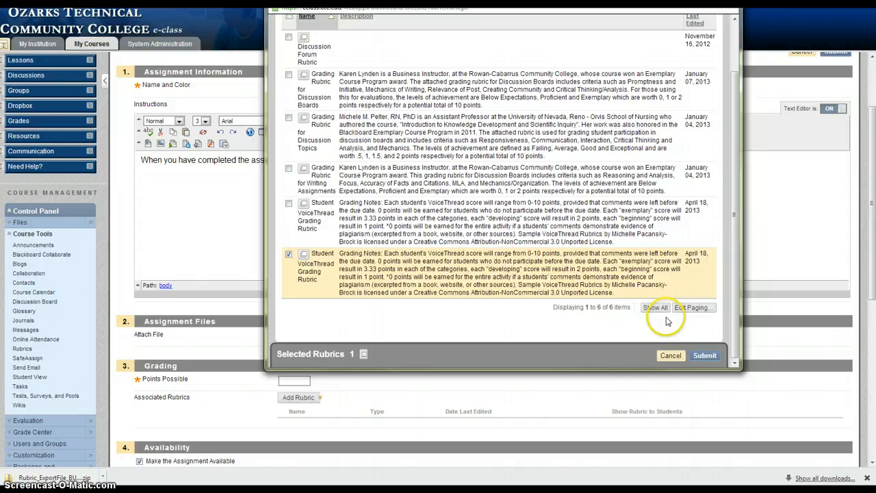
{"action": "left_click", "coordinate": [704, 355]}
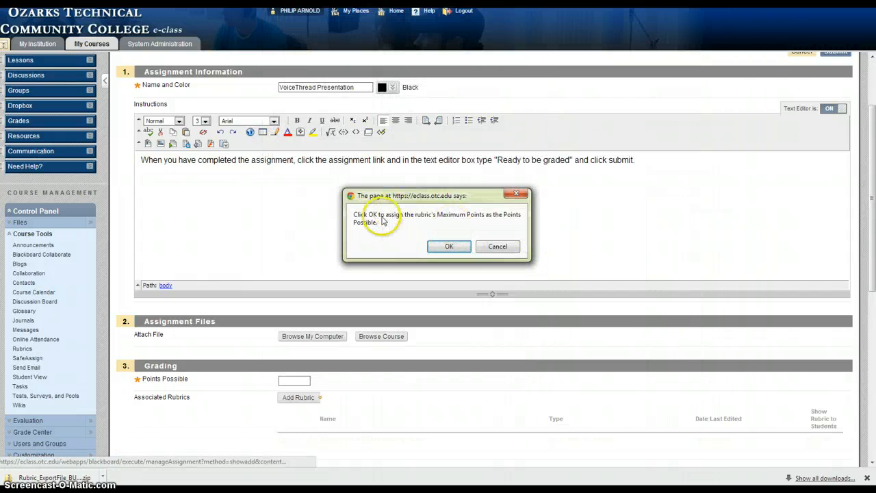
{"action": "mouse_move", "coordinate": [431, 223]}
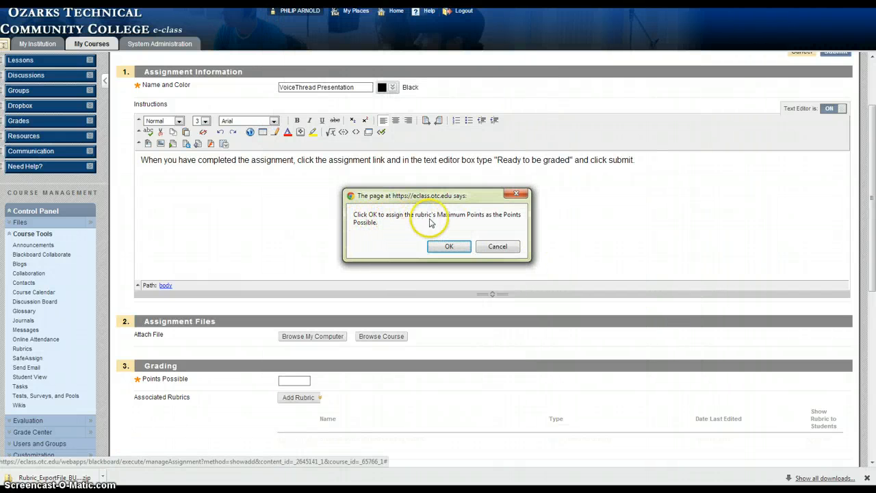
{"action": "mouse_move", "coordinate": [465, 224]}
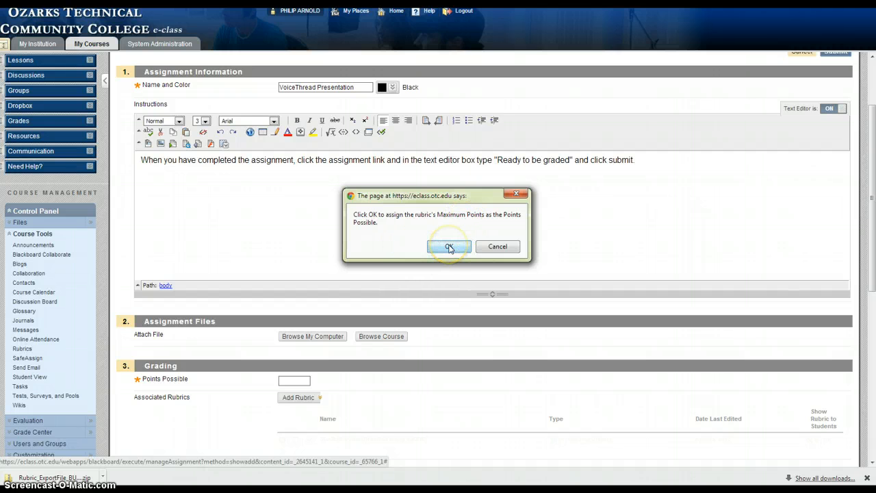
{"action": "left_click", "coordinate": [449, 247]}
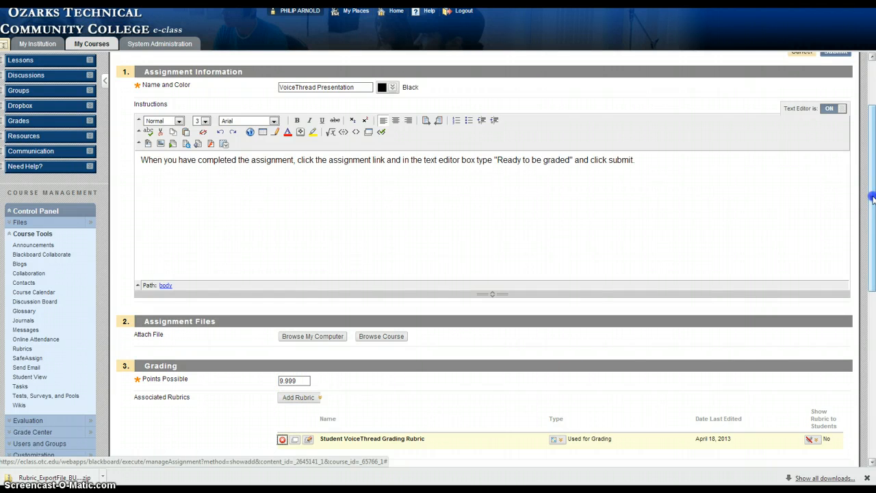
Set Show Rubric to Students to Yes (With Rubric Scores).
{"action": "scroll", "scroll_direction": "down", "scroll_amount": 3}
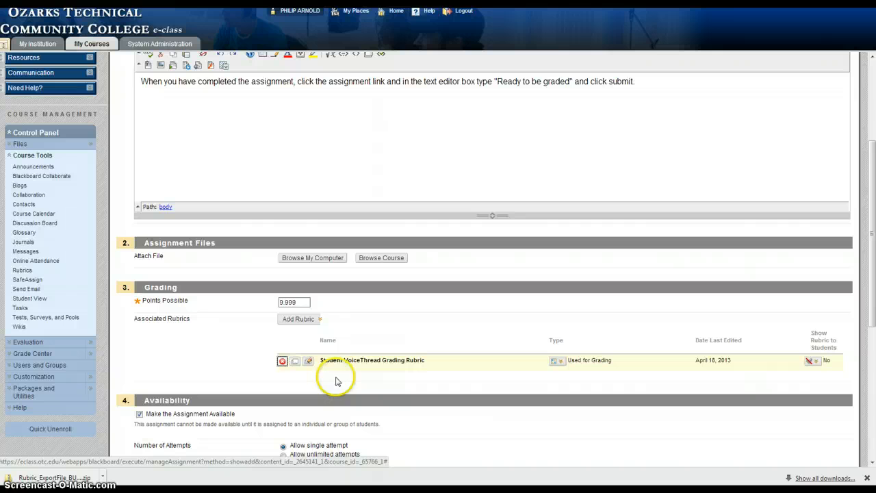
{"action": "mouse_move", "coordinate": [375, 316]}
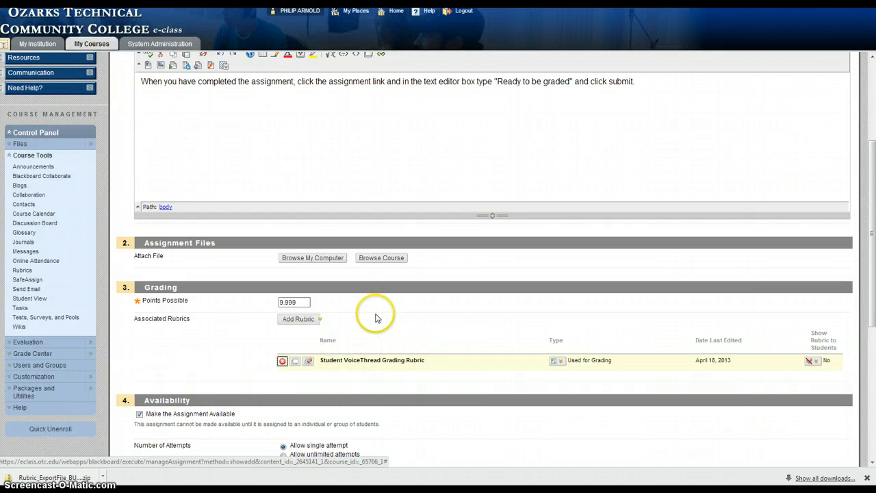
{"action": "mouse_move", "coordinate": [794, 341]}
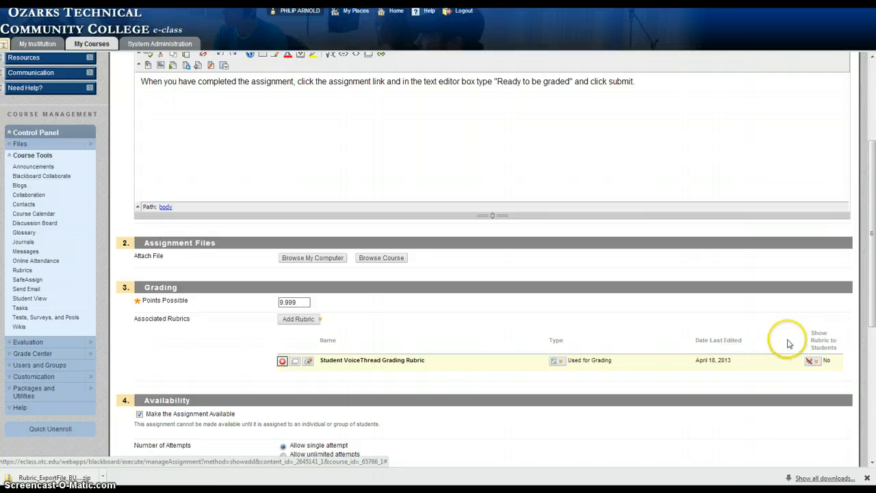
{"action": "left_click", "coordinate": [813, 360]}
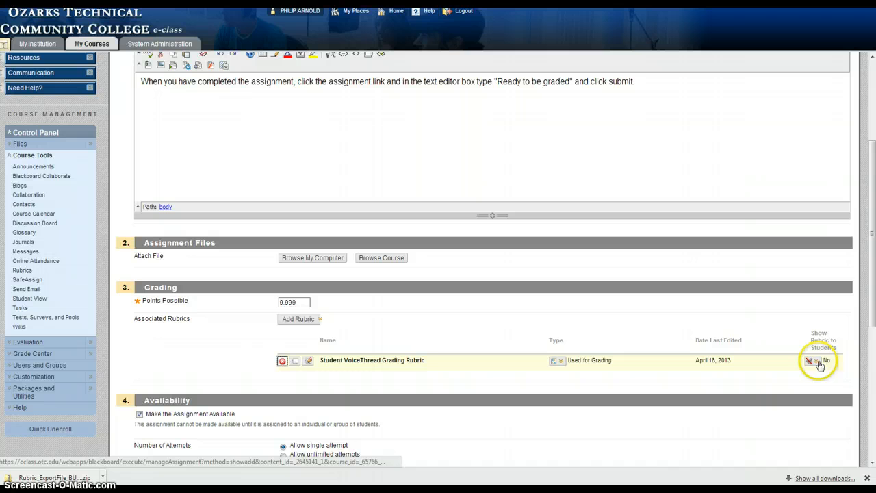
{"action": "left_click", "coordinate": [821, 360]}
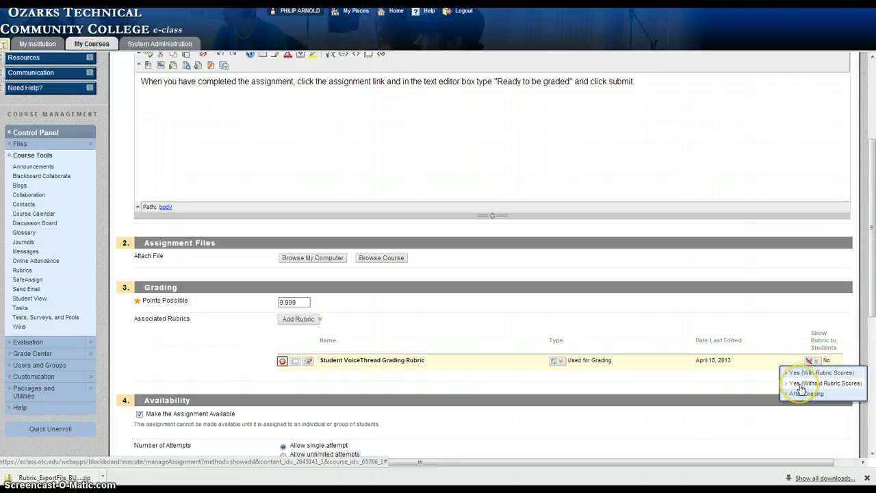
{"action": "mouse_move", "coordinate": [806, 393]}
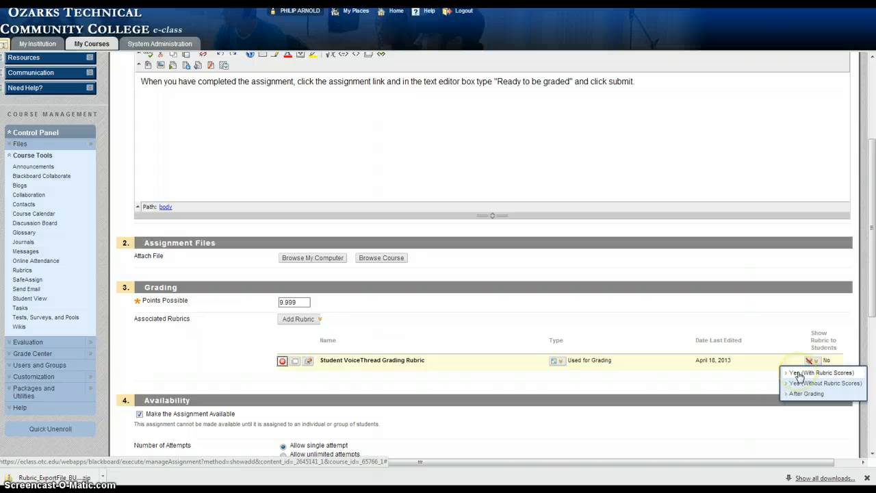
{"action": "left_click", "coordinate": [820, 373]}
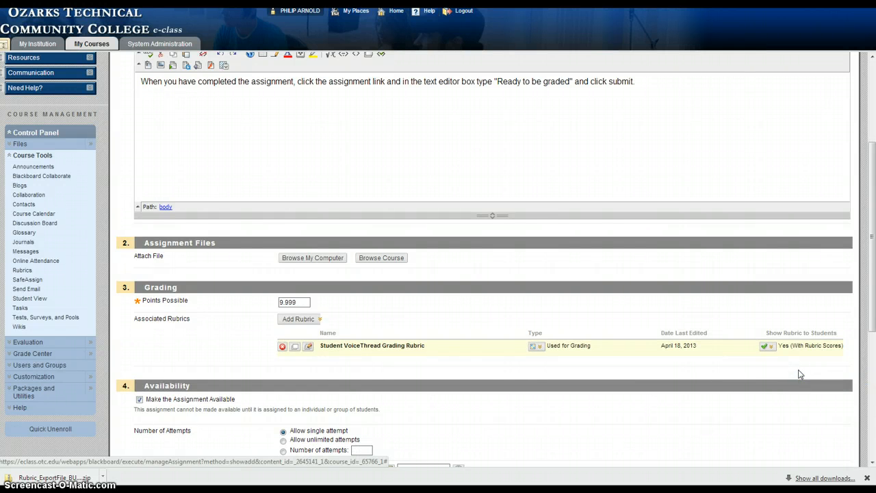
{"action": "left_click", "coordinate": [770, 346]}
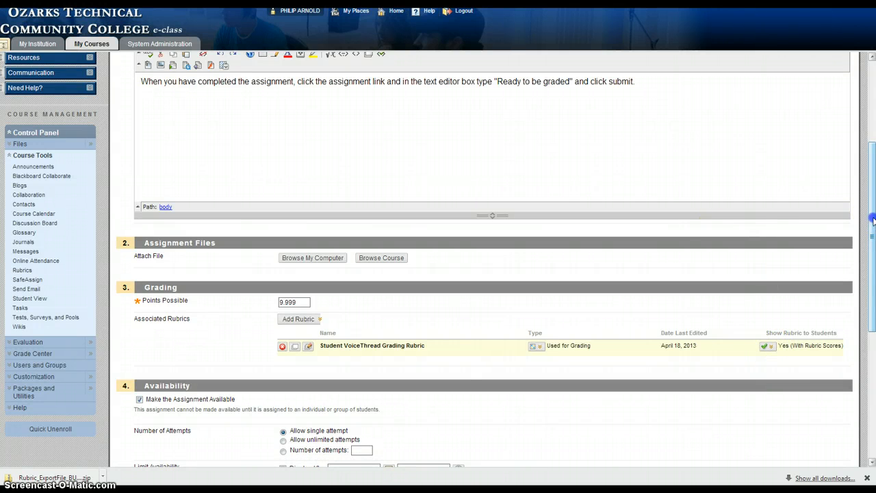
{"action": "scroll", "scroll_direction": "down", "scroll_amount": 3}
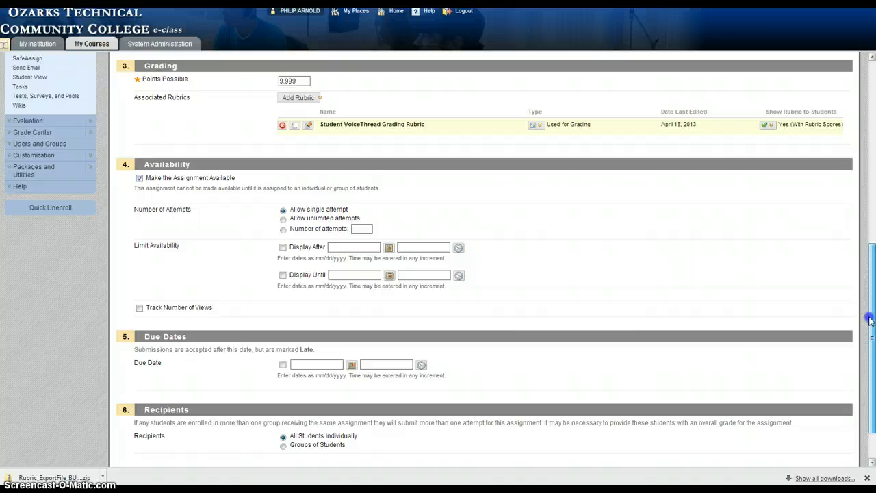
{"action": "scroll", "scroll_direction": "down", "scroll_amount": 3}
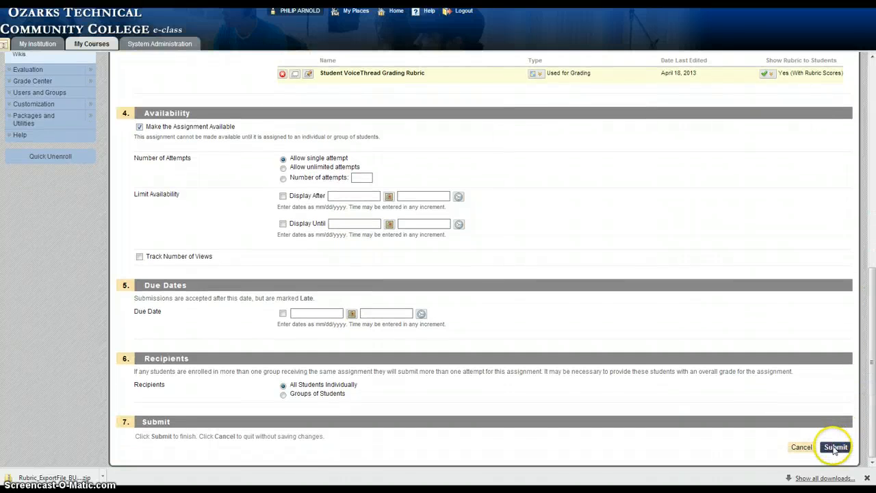
Save the VoiceThread Presentation assignment, log out, and sign in as the student.
{"action": "left_click", "coordinate": [835, 447]}
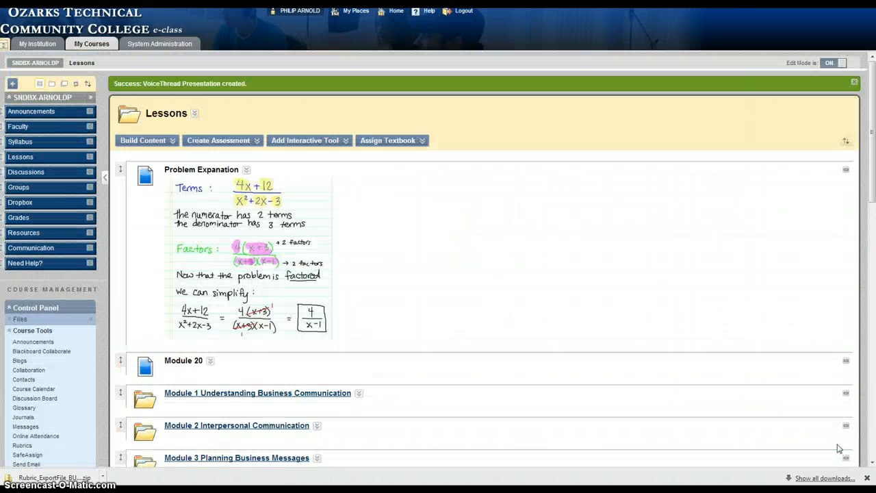
{"action": "mouse_move", "coordinate": [630, 318]}
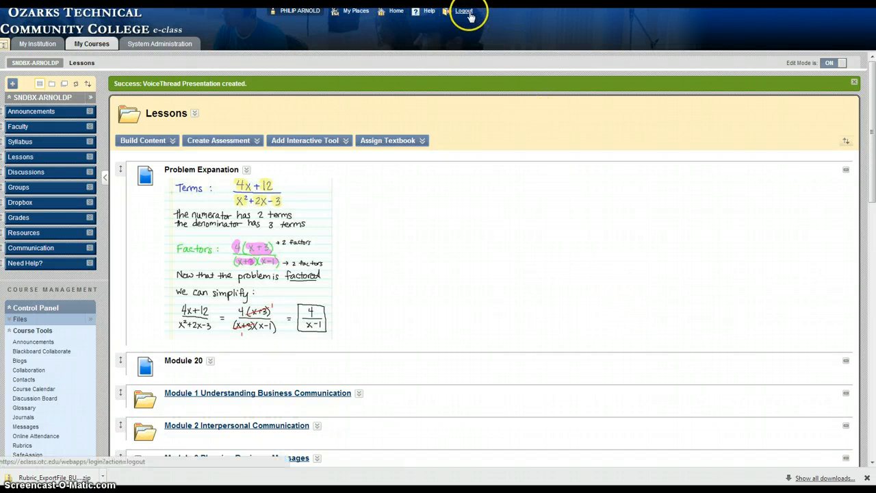
{"action": "left_click", "coordinate": [464, 10]}
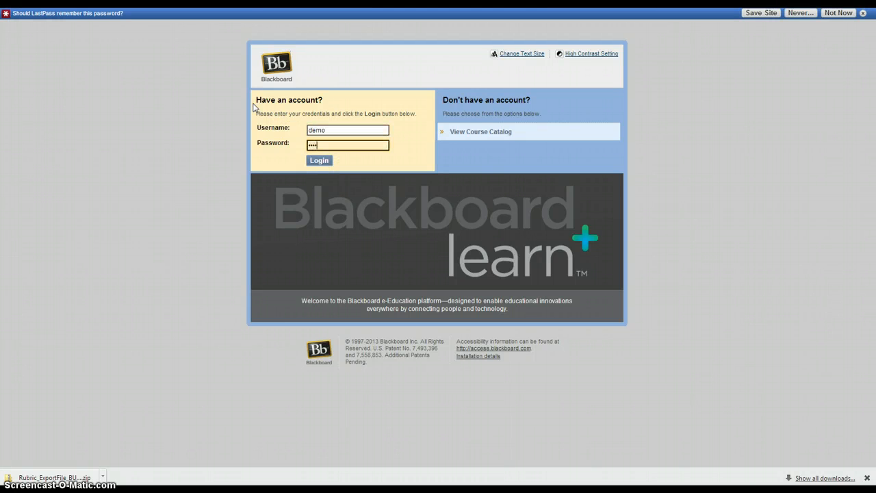
{"action": "left_click", "coordinate": [319, 160]}
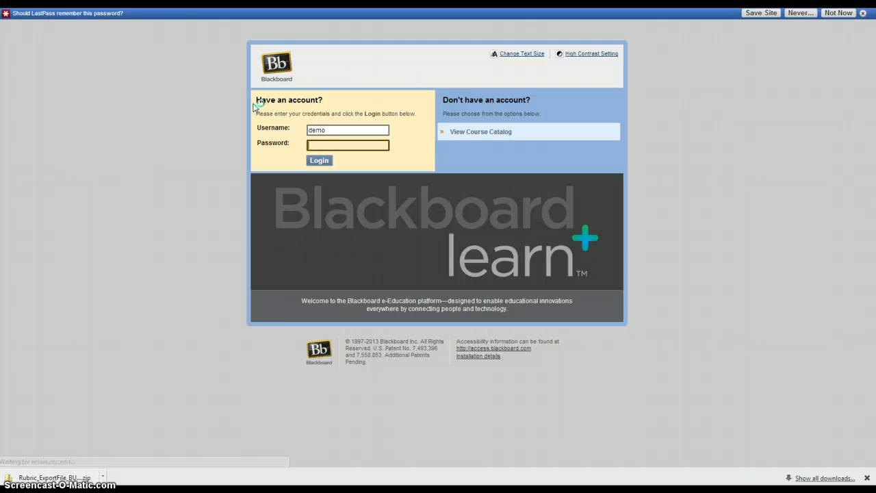
{"action": "left_click", "coordinate": [319, 160]}
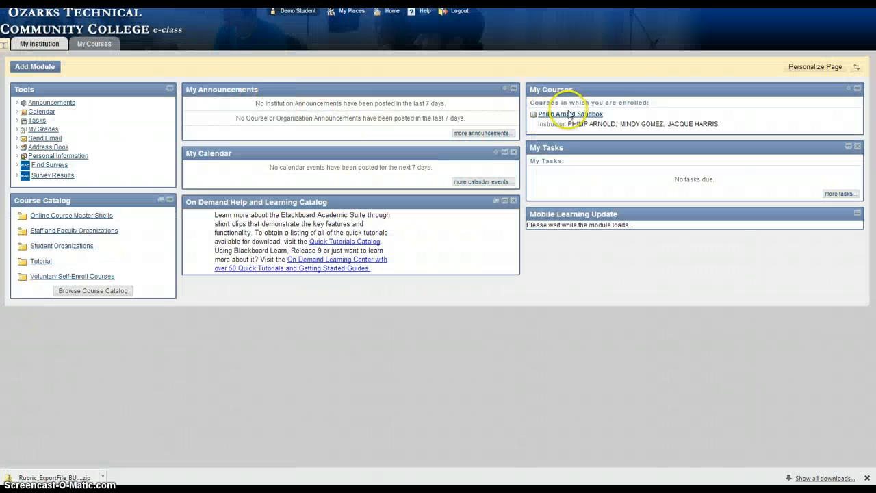
Open the sandbox course and its Lessons area.
{"action": "left_click", "coordinate": [570, 114]}
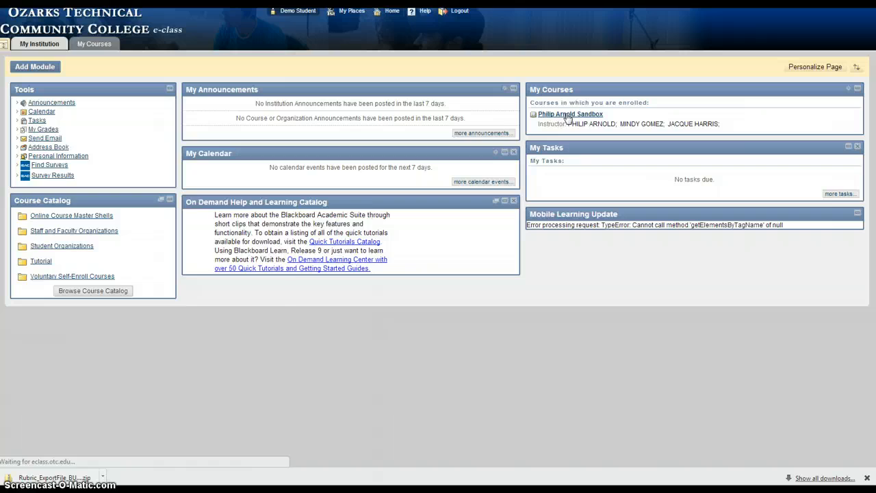
{"action": "left_click", "coordinate": [570, 114]}
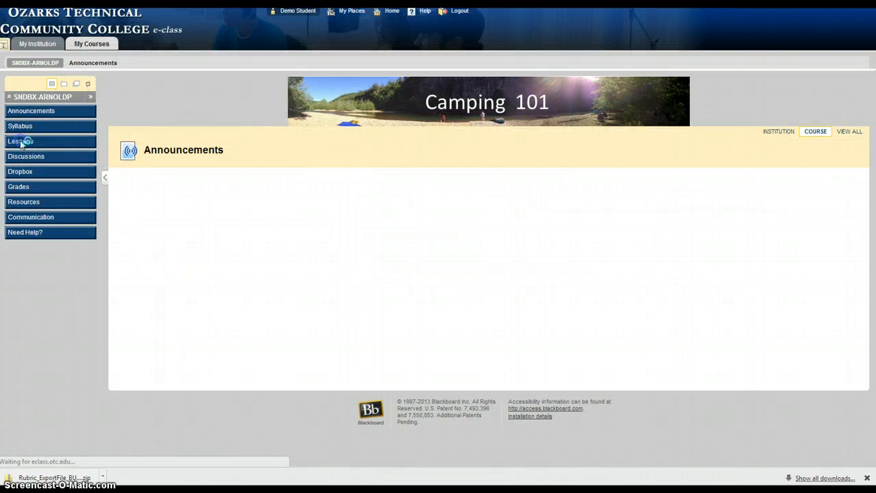
{"action": "left_click", "coordinate": [21, 141]}
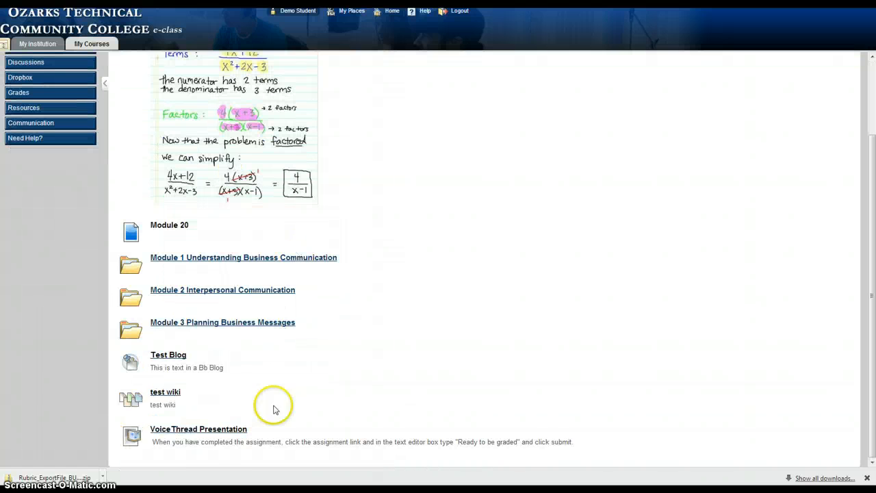
{"action": "mouse_move", "coordinate": [170, 435]}
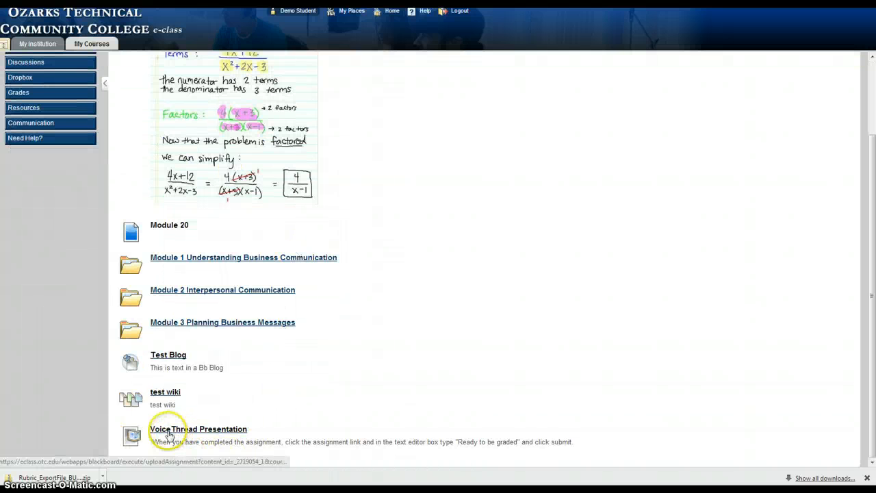
{"action": "mouse_move", "coordinate": [272, 445]}
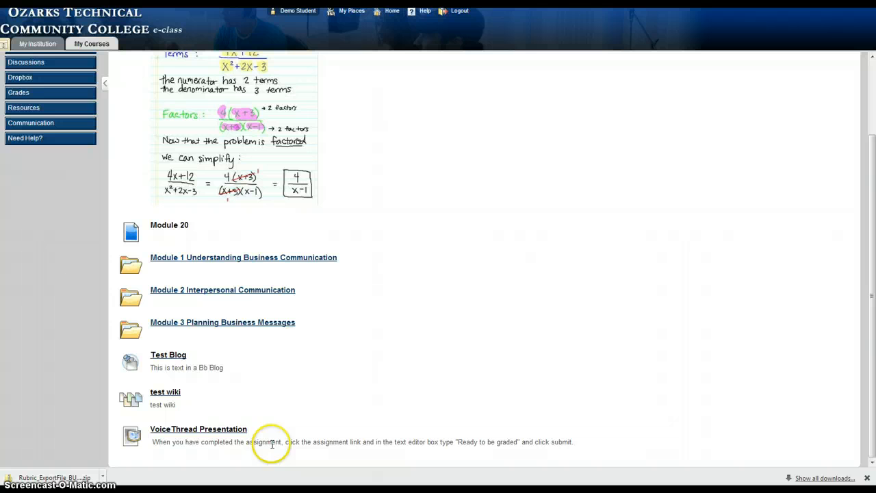
{"action": "mouse_move", "coordinate": [394, 442]}
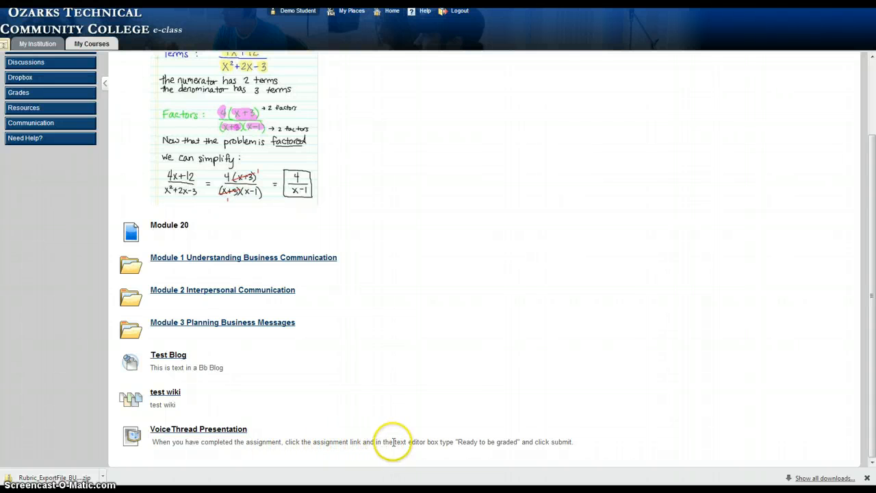
{"action": "mouse_move", "coordinate": [517, 454]}
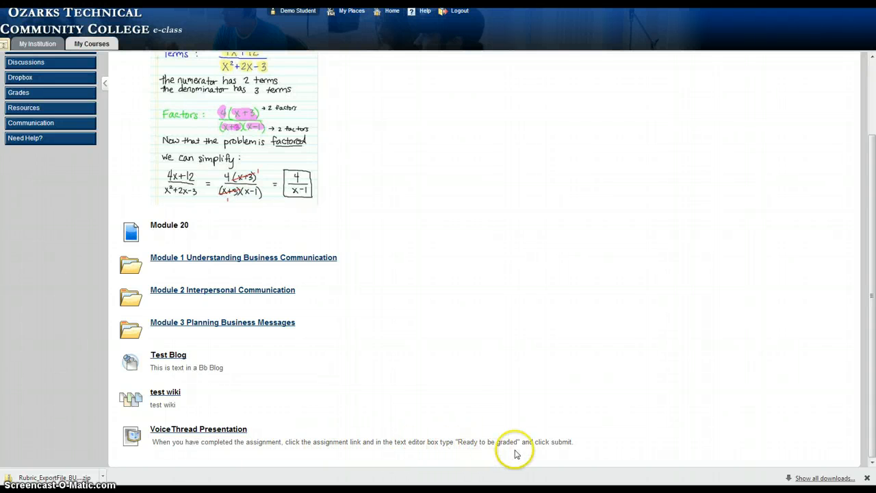
{"action": "mouse_move", "coordinate": [219, 429]}
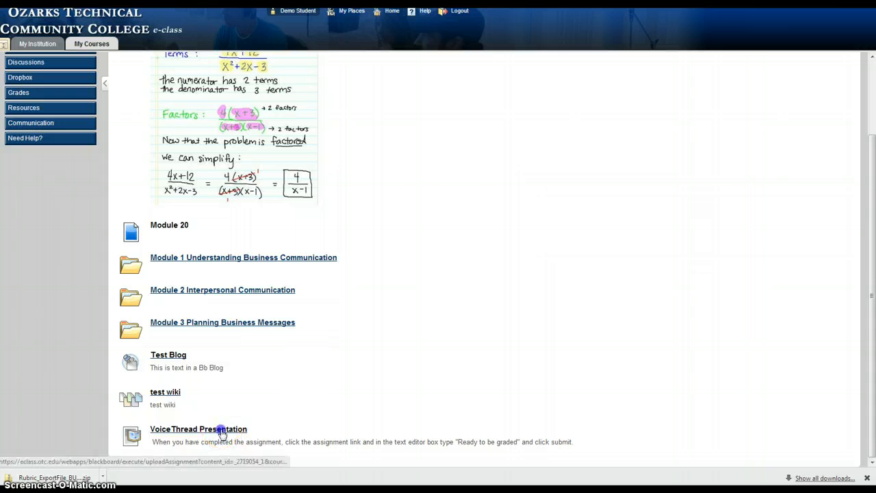
Open VoiceThread Presentation and enter 'Ready to be graded' as the submission text.
{"action": "left_click", "coordinate": [199, 429]}
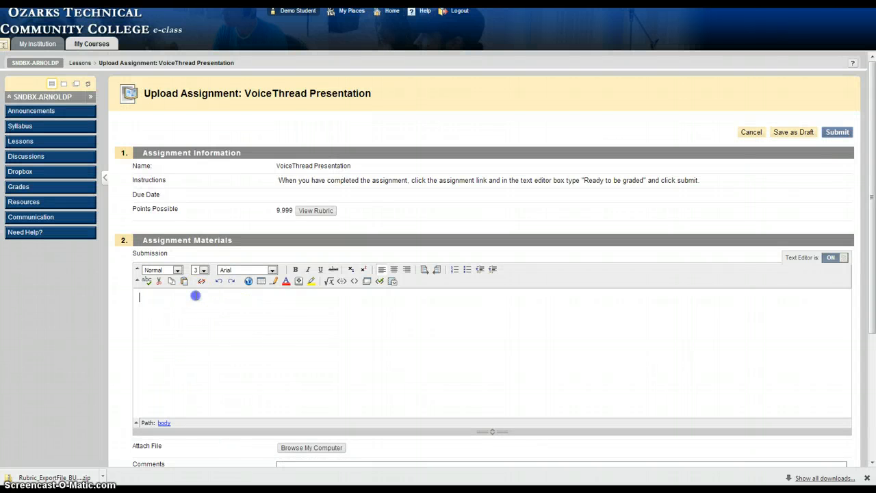
{"action": "type", "text": "Re"}
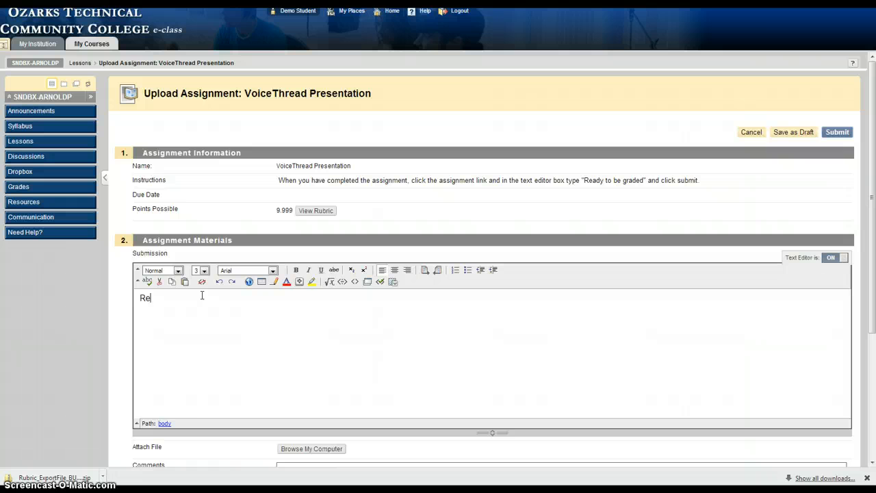
{"action": "type", "text": "ady to be"}
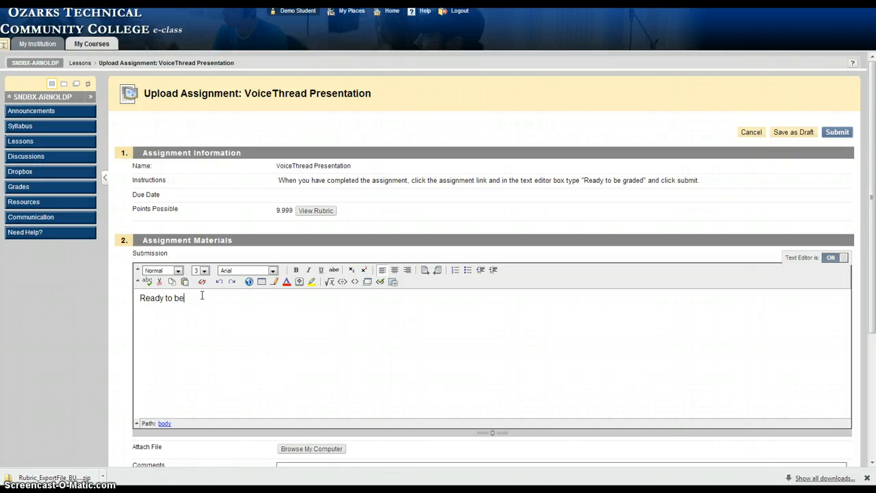
{"action": "type", "text": "graded"}
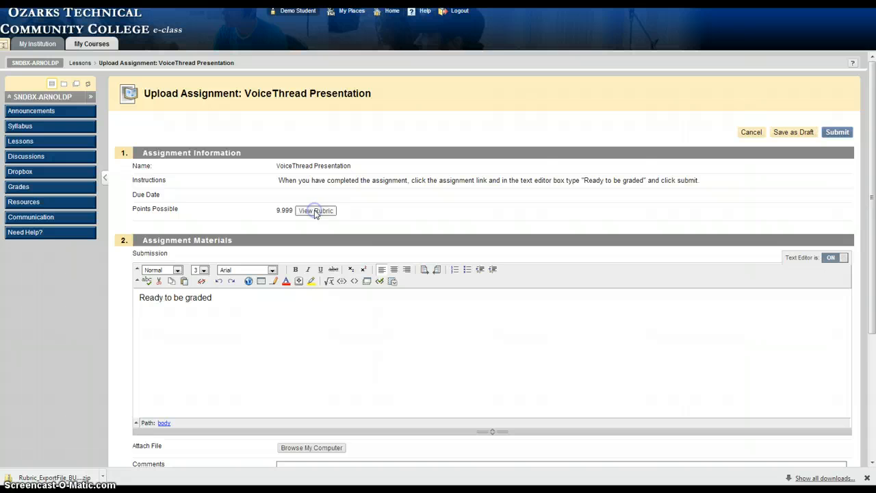
{"action": "left_click", "coordinate": [315, 210]}
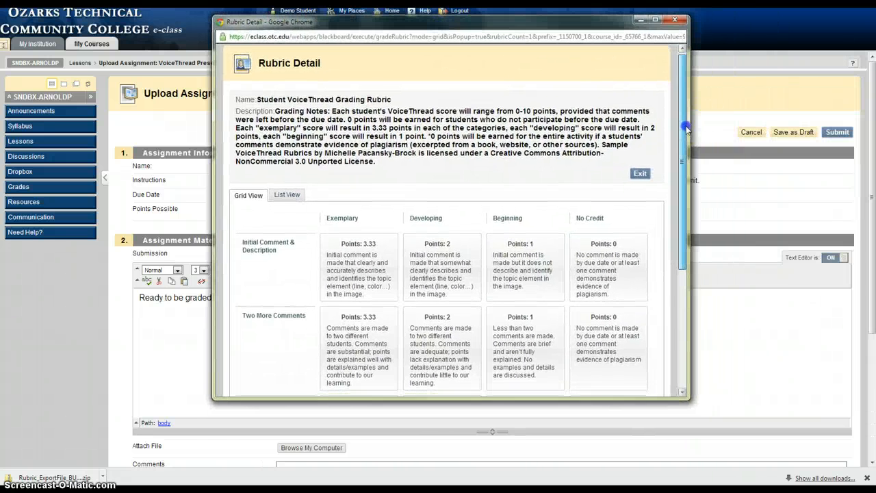
{"action": "scroll", "scroll_direction": "down", "scroll_amount": 3}
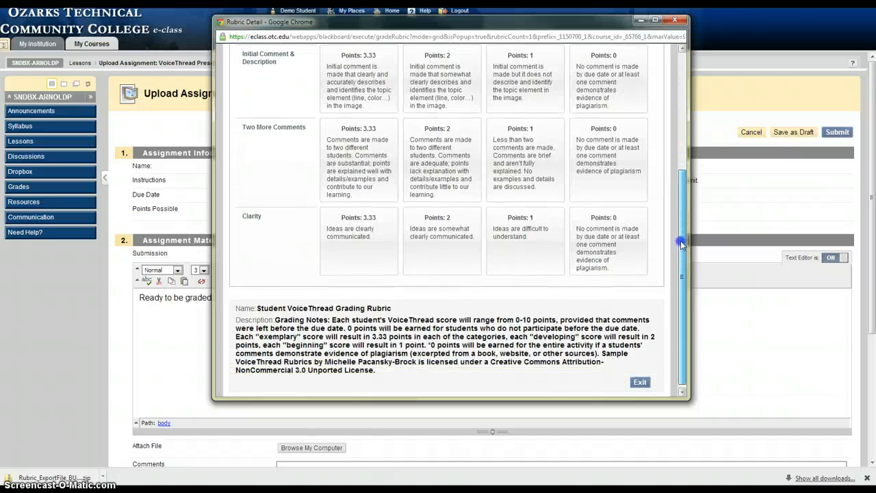
{"action": "scroll", "scroll_direction": "up", "scroll_amount": 3}
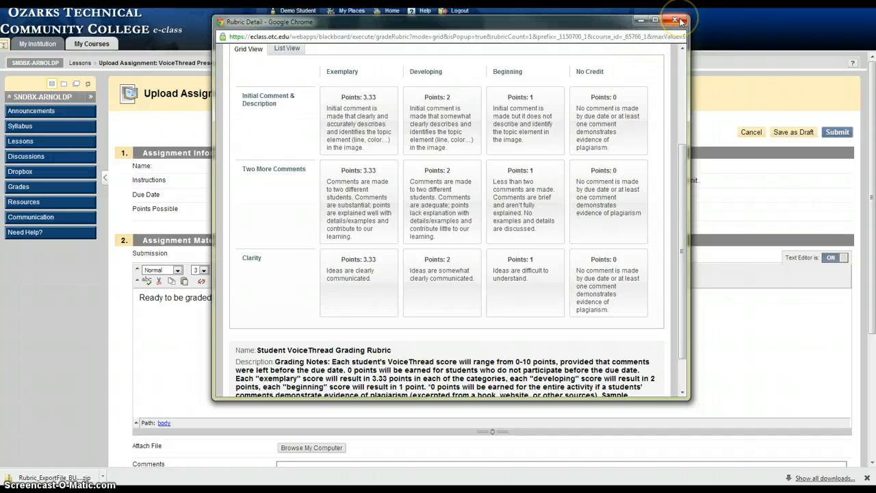
{"action": "left_click", "coordinate": [682, 20]}
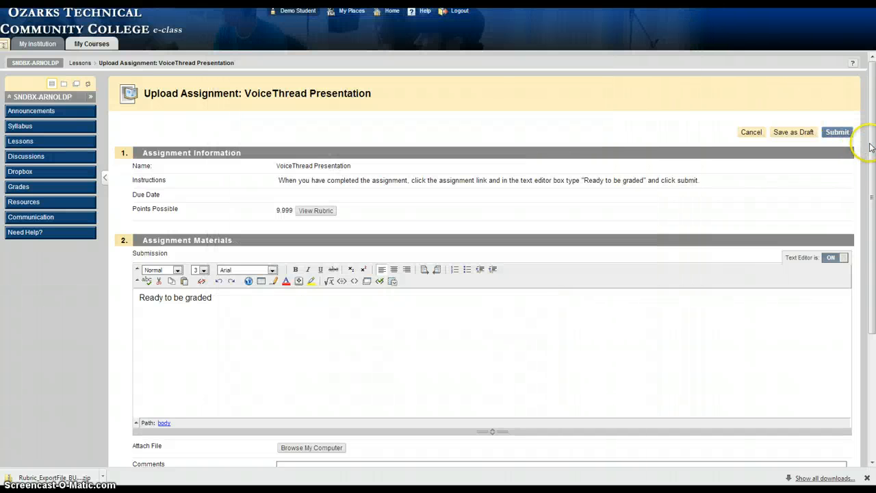
Submit the VoiceThread Presentation attempt, reaching Review Submission History.
{"action": "scroll", "scroll_direction": "down", "scroll_amount": 3}
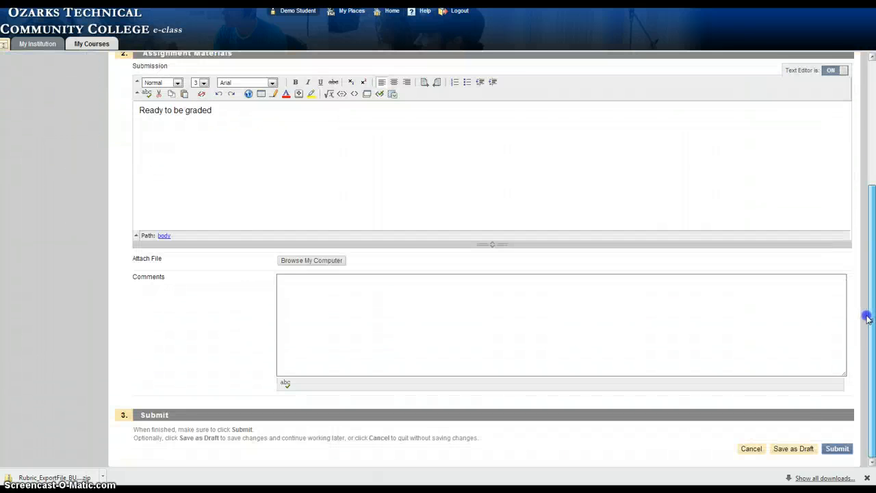
{"action": "left_click", "coordinate": [837, 449]}
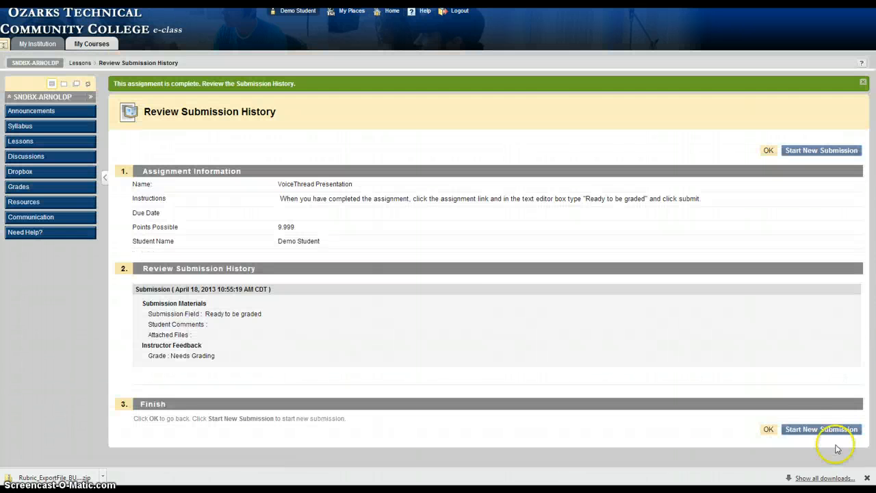
{"action": "mouse_move", "coordinate": [459, 10]}
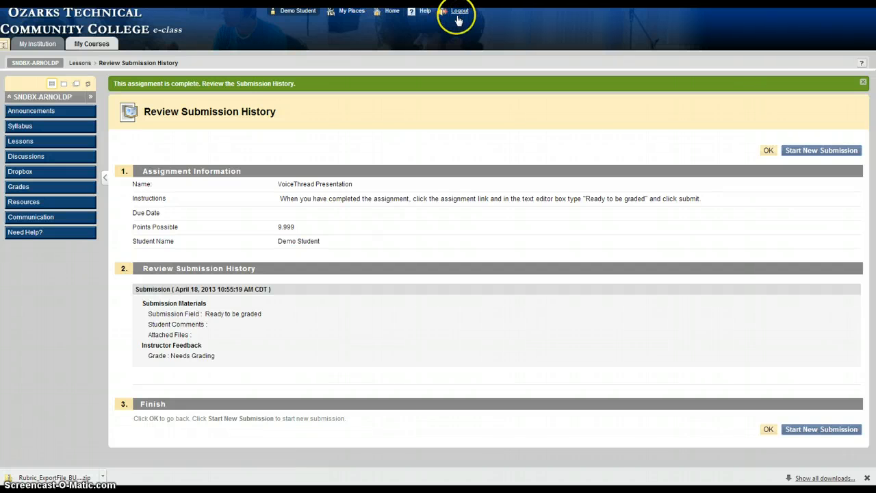
Switch from the student to the instructor account, open the Camping 101 sandbox, and expand Grade Center.
{"action": "left_click", "coordinate": [460, 11]}
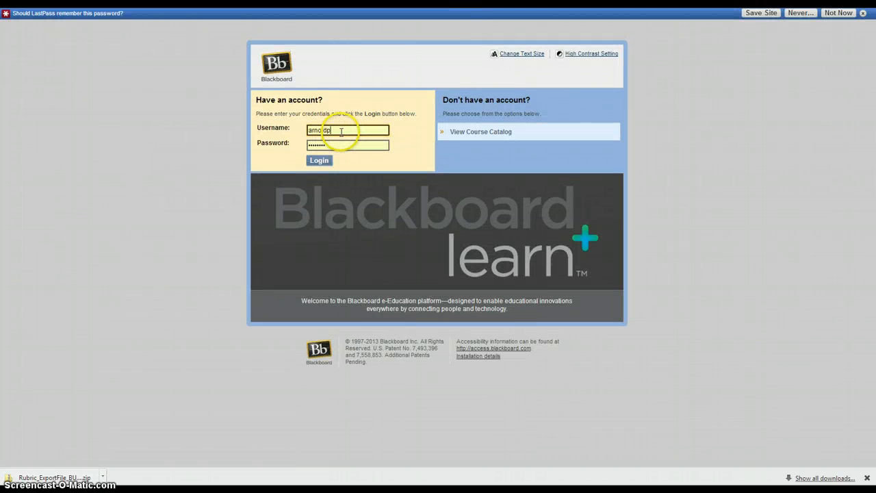
{"action": "left_click", "coordinate": [319, 160]}
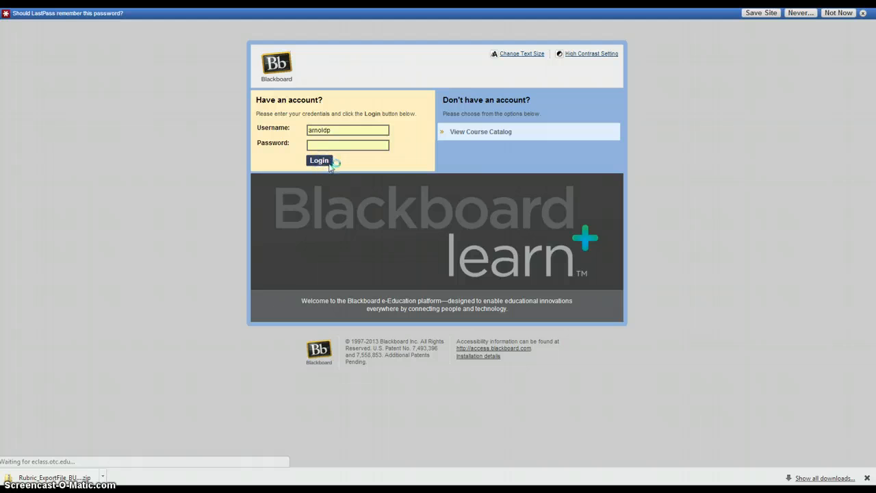
{"action": "left_click", "coordinate": [319, 160]}
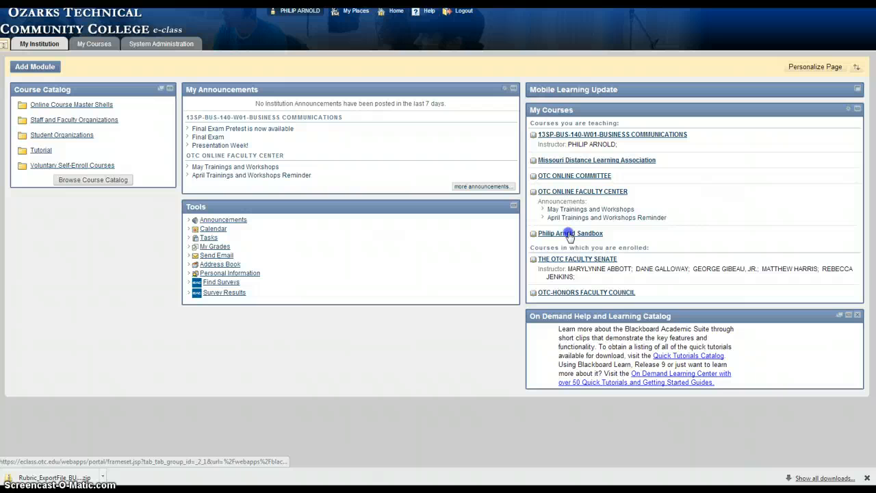
{"action": "left_click", "coordinate": [570, 233]}
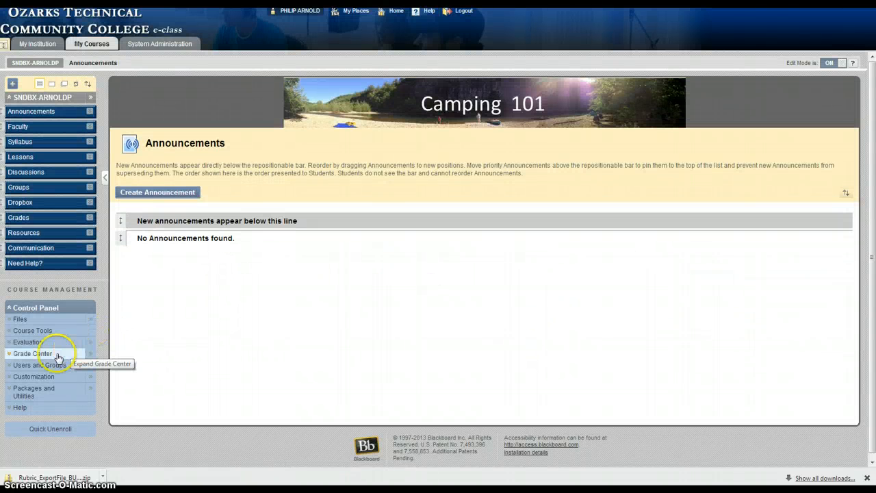
{"action": "left_click", "coordinate": [33, 353]}
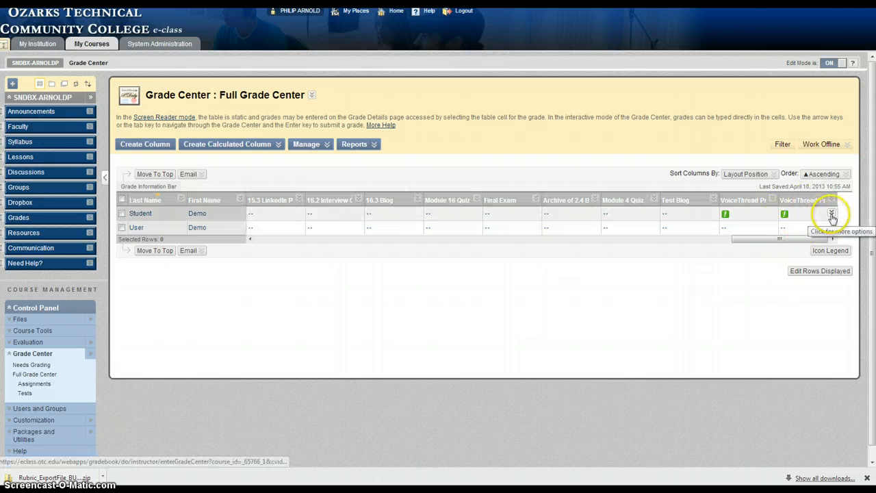
Open Demo Student's VoiceThread Presentation attempt dated 4/18/13 for grading.
{"action": "left_click", "coordinate": [832, 213]}
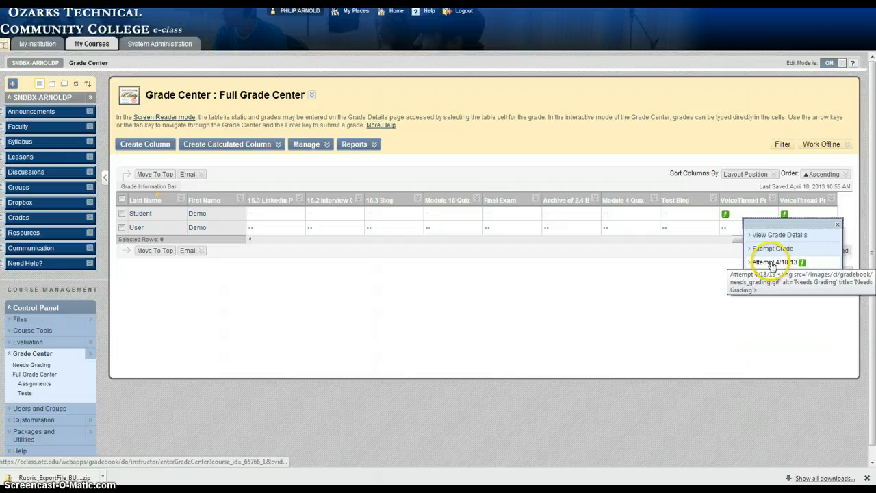
{"action": "left_click", "coordinate": [773, 262]}
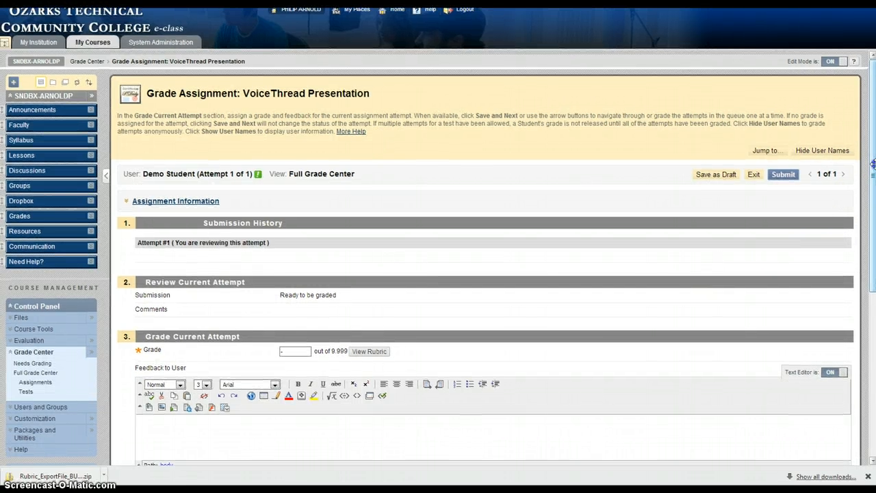
{"action": "scroll", "scroll_direction": "down", "scroll_amount": 3}
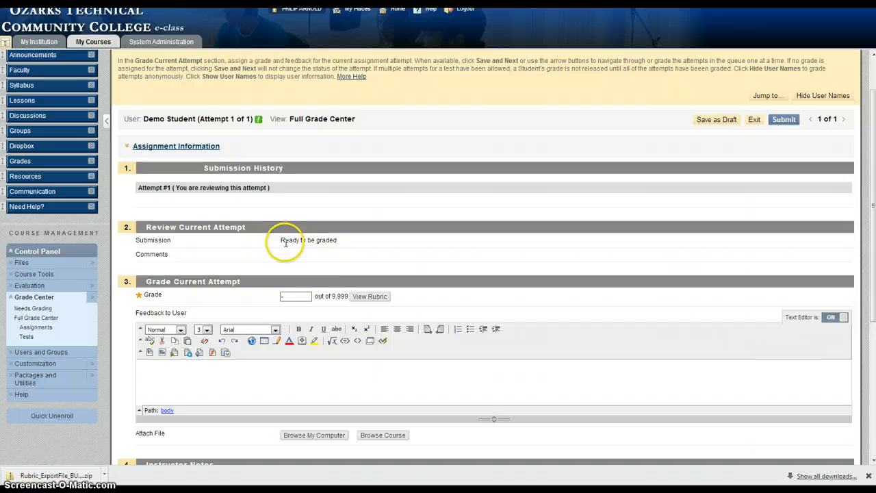
{"action": "mouse_move", "coordinate": [346, 280]}
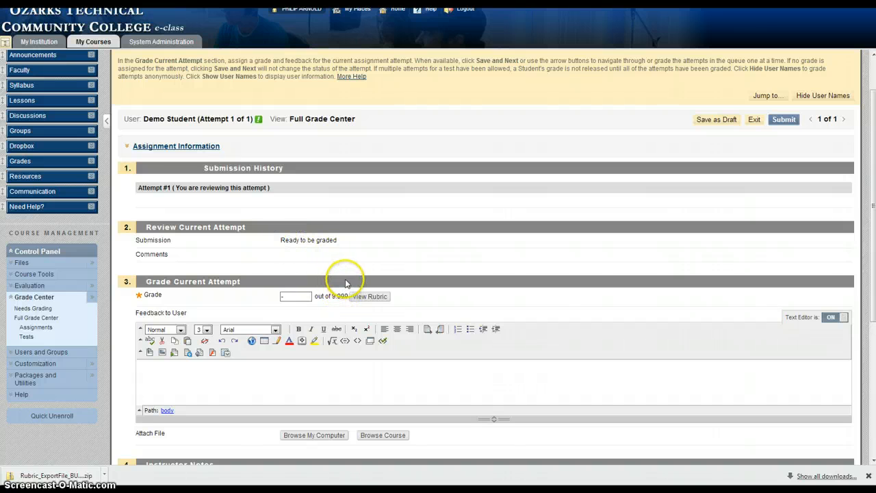
{"action": "mouse_move", "coordinate": [299, 243]}
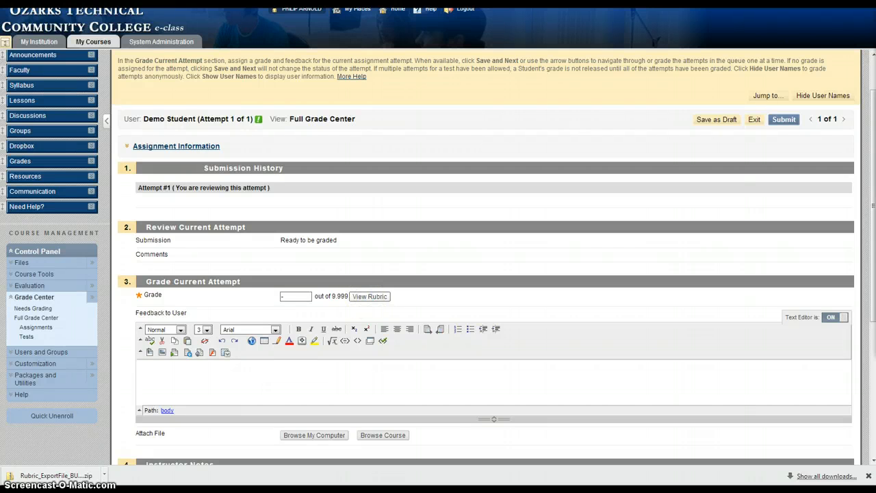
Score the rubric 3.33 Initial Comment, 2 Two More Comments, 3.33 Clarity, and save it.
{"action": "left_click", "coordinate": [370, 296]}
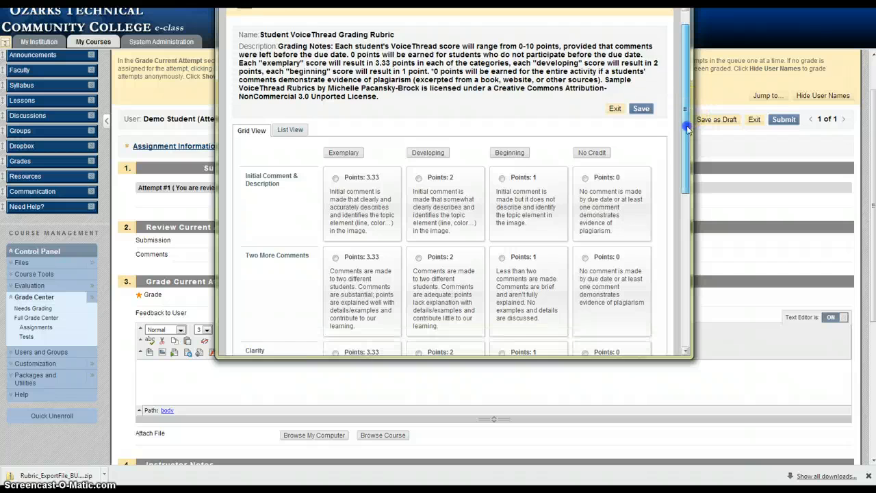
{"action": "scroll", "scroll_direction": "down", "scroll_amount": 3}
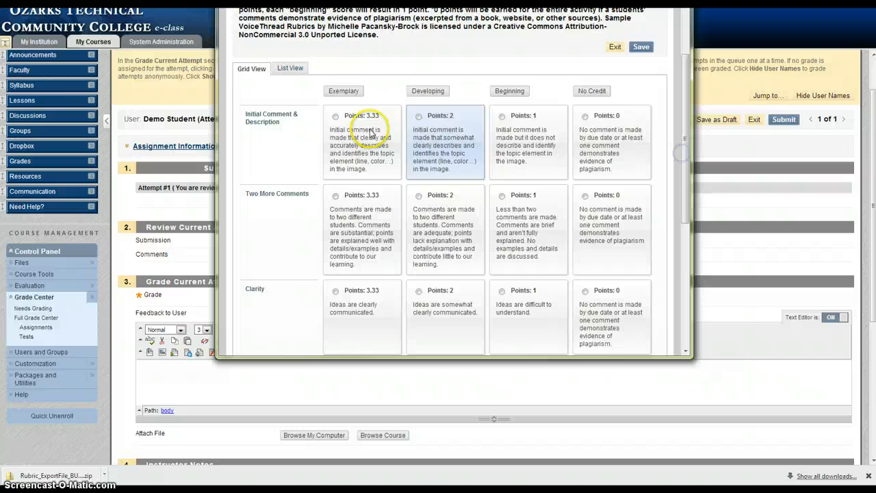
{"action": "left_click", "coordinate": [336, 116]}
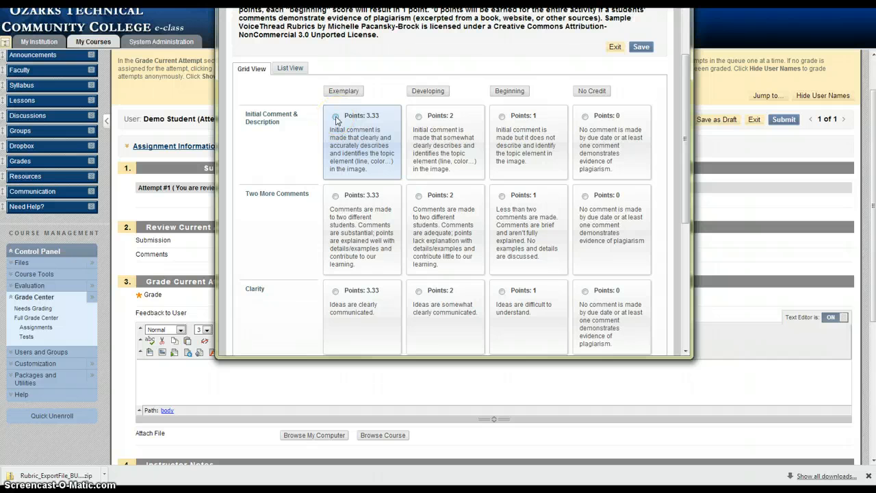
{"action": "left_click", "coordinate": [335, 117]}
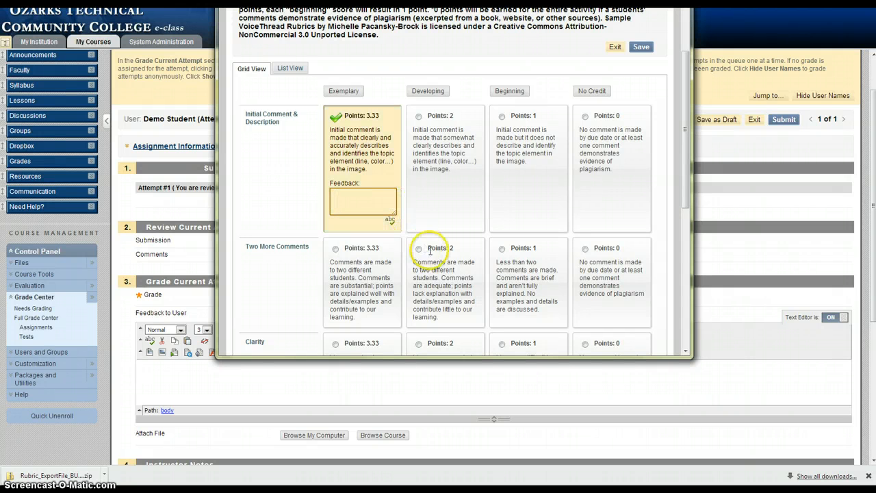
{"action": "left_click", "coordinate": [419, 249]}
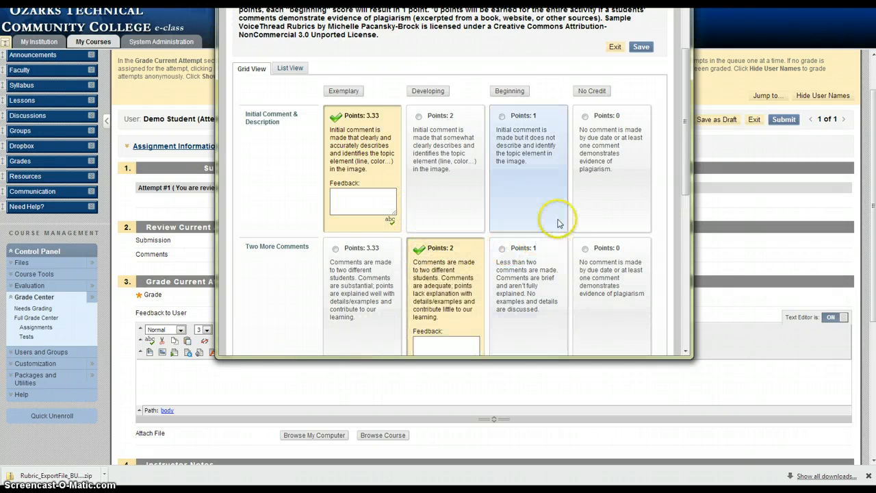
{"action": "scroll", "scroll_direction": "down", "scroll_amount": 3}
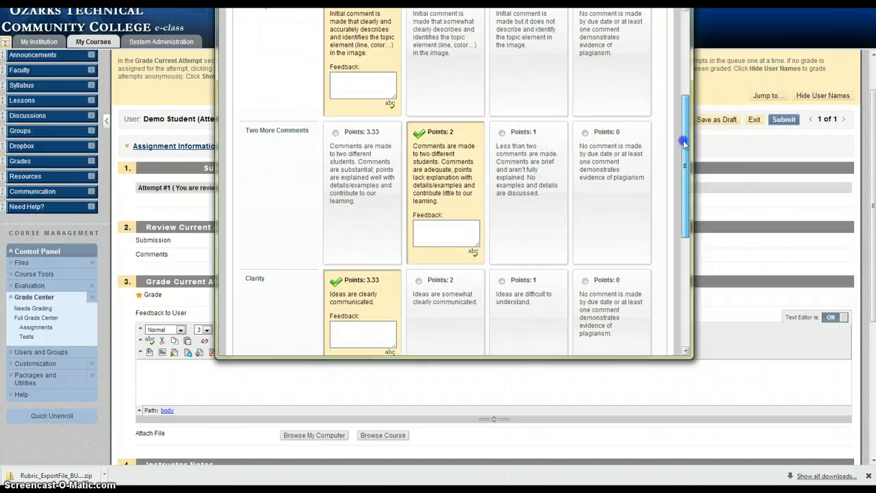
{"action": "scroll", "scroll_direction": "down", "scroll_amount": 3}
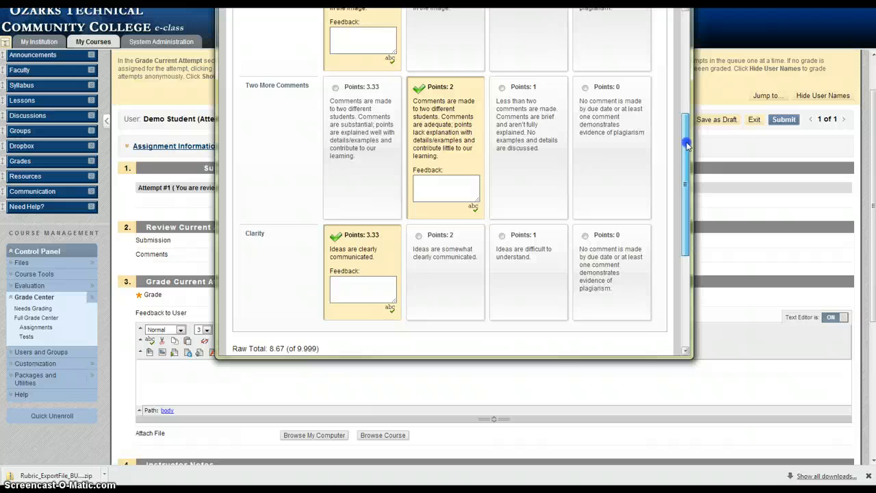
{"action": "scroll", "scroll_direction": "down", "scroll_amount": 3}
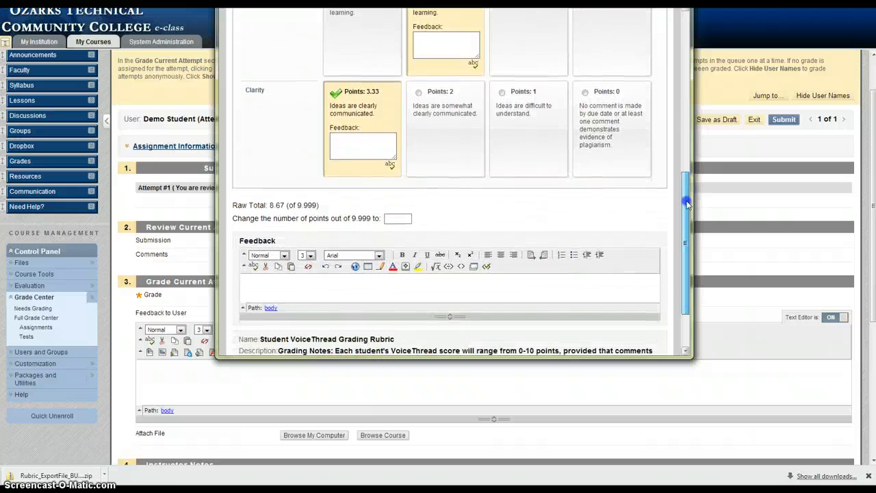
{"action": "scroll", "scroll_direction": "down", "scroll_amount": 3}
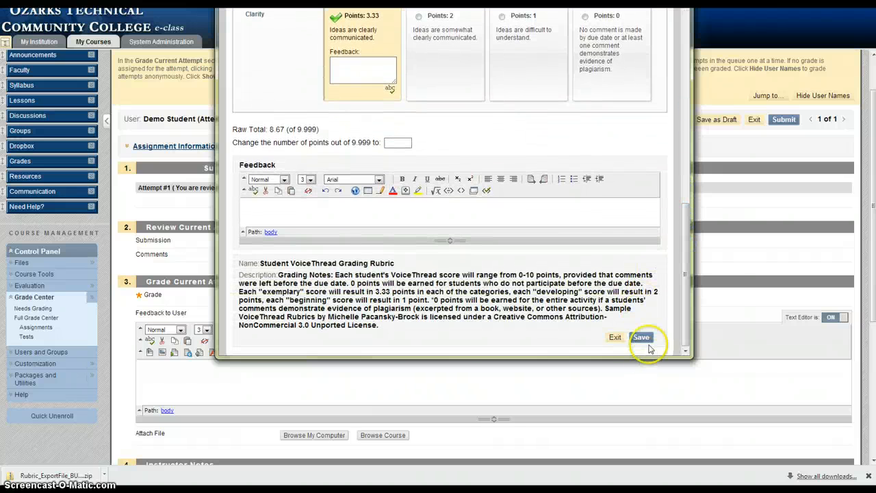
{"action": "mouse_move", "coordinate": [271, 204]}
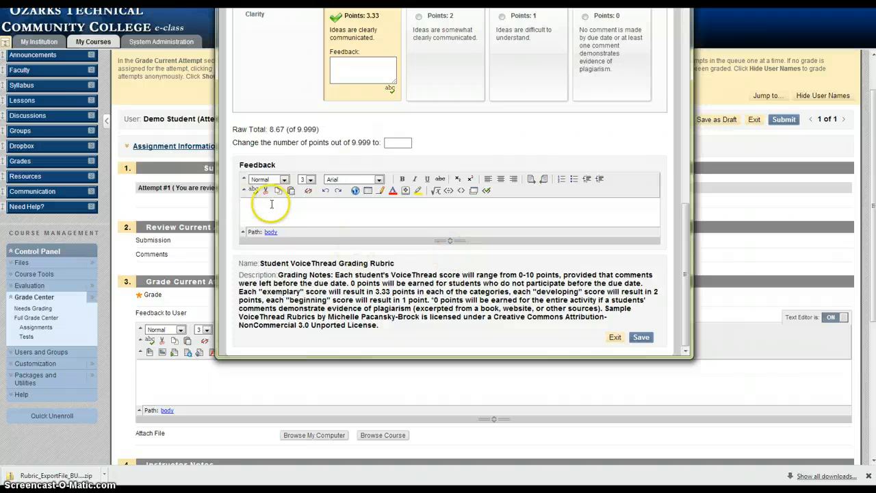
{"action": "mouse_move", "coordinate": [238, 207]}
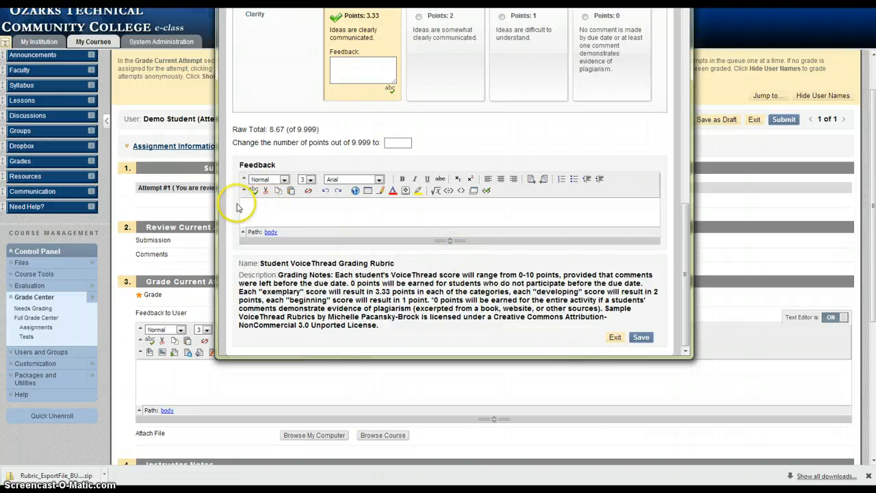
{"action": "mouse_move", "coordinate": [272, 211]}
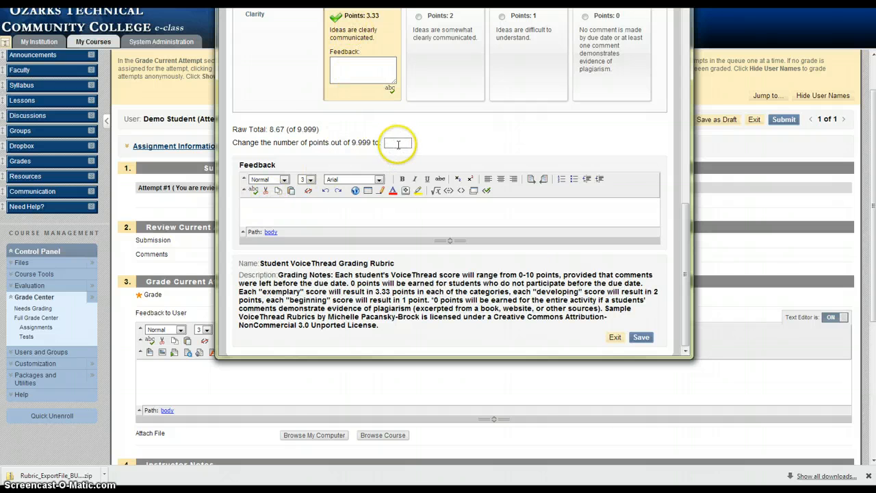
{"action": "left_click", "coordinate": [641, 337]}
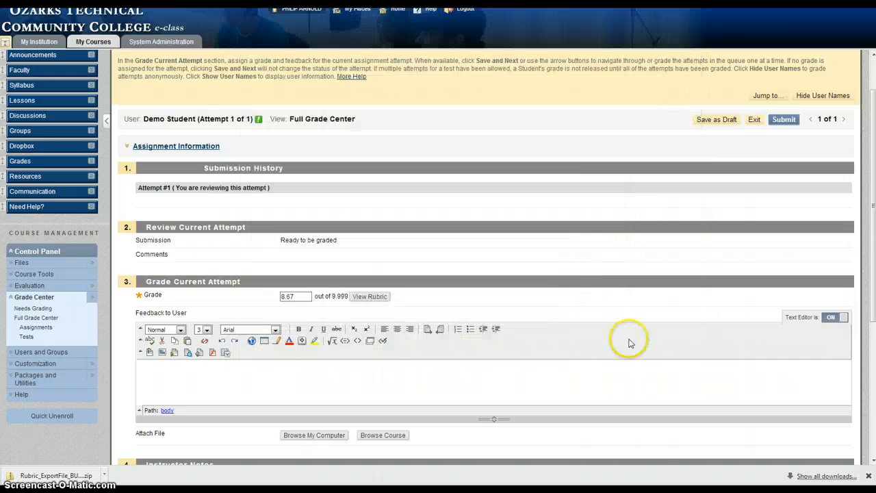
{"action": "mouse_move", "coordinate": [284, 306]}
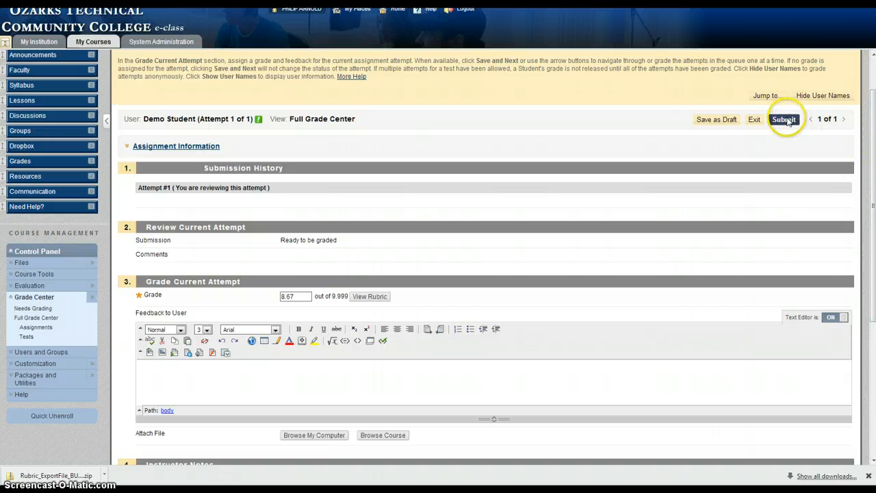
Submit the 8.67 grade on the Grade Assignment page.
{"action": "left_click", "coordinate": [783, 119]}
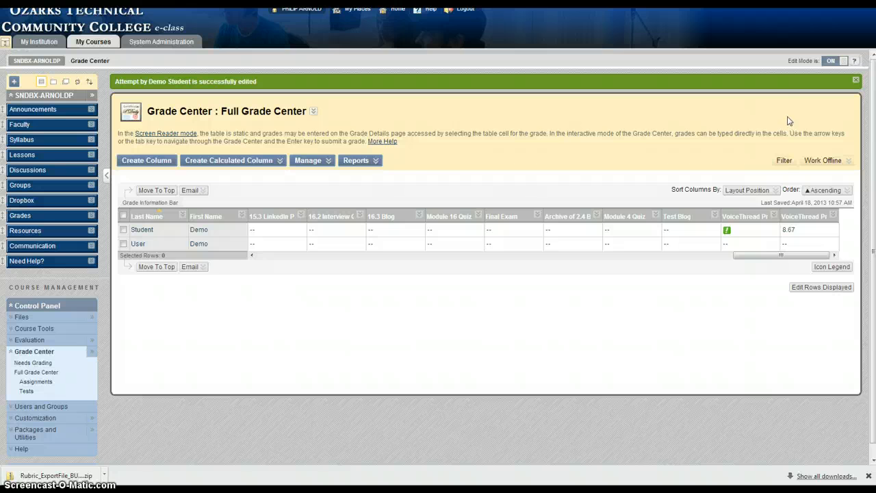
{"action": "mouse_move", "coordinate": [372, 190]}
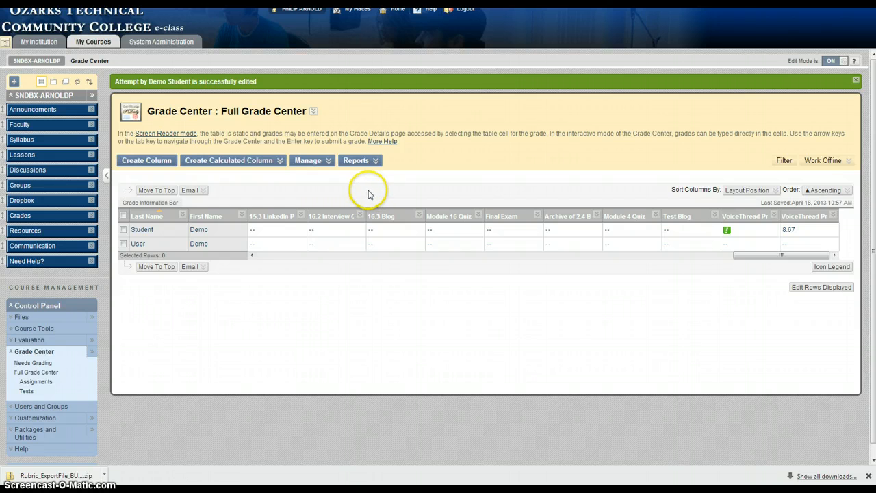
{"action": "mouse_move", "coordinate": [362, 189]}
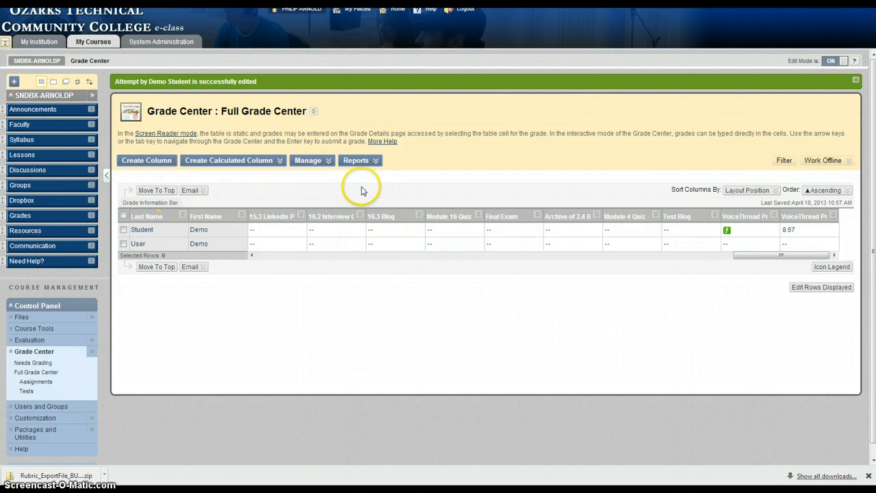
{"action": "mouse_move", "coordinate": [359, 186]}
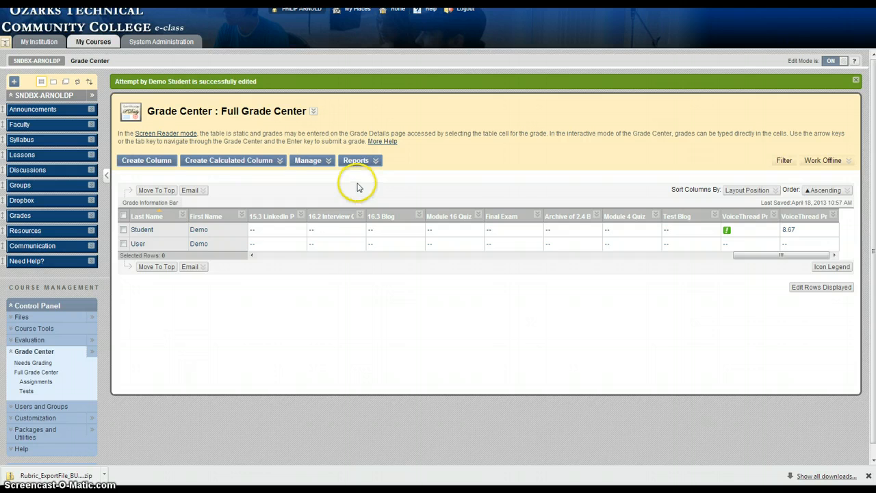
{"action": "mouse_move", "coordinate": [357, 187]}
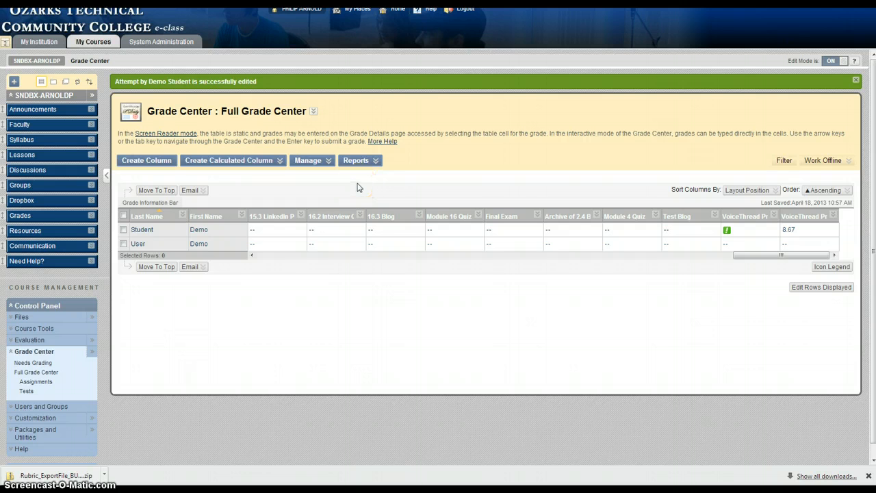